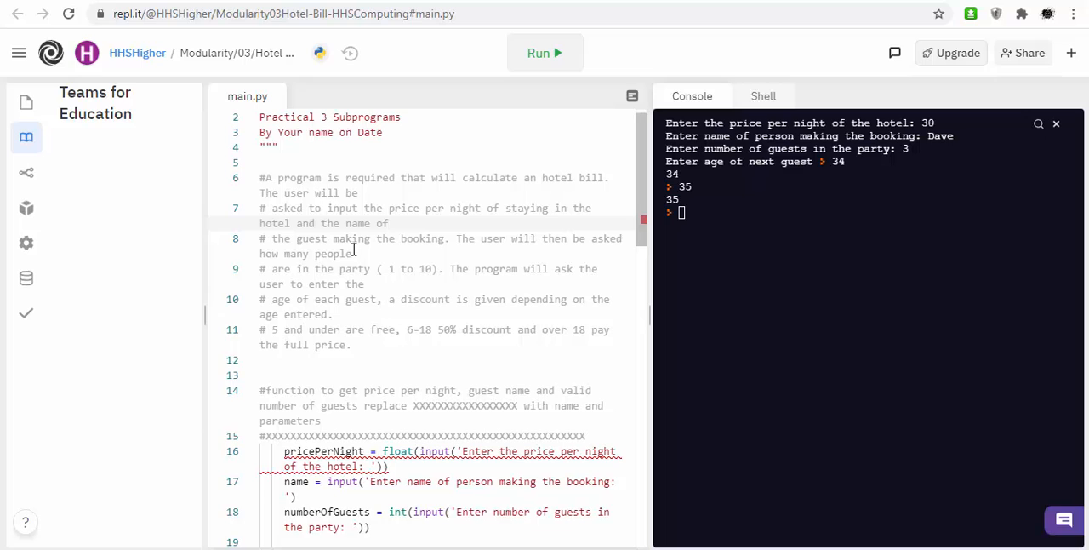
- Drag the editor/console divider right so the editor pane gets more width
scroll("down", 3)
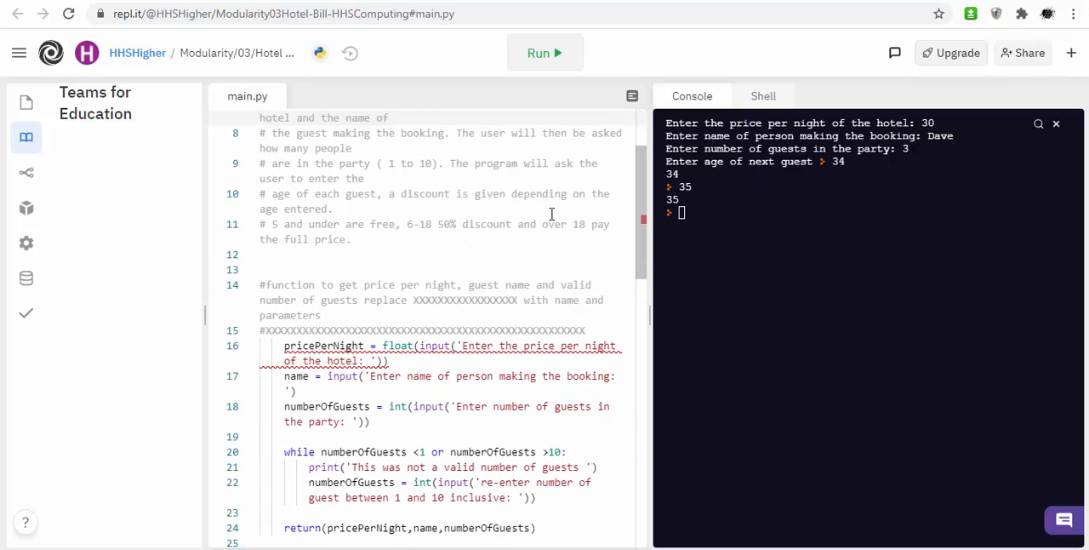
mouse_move(571, 210)
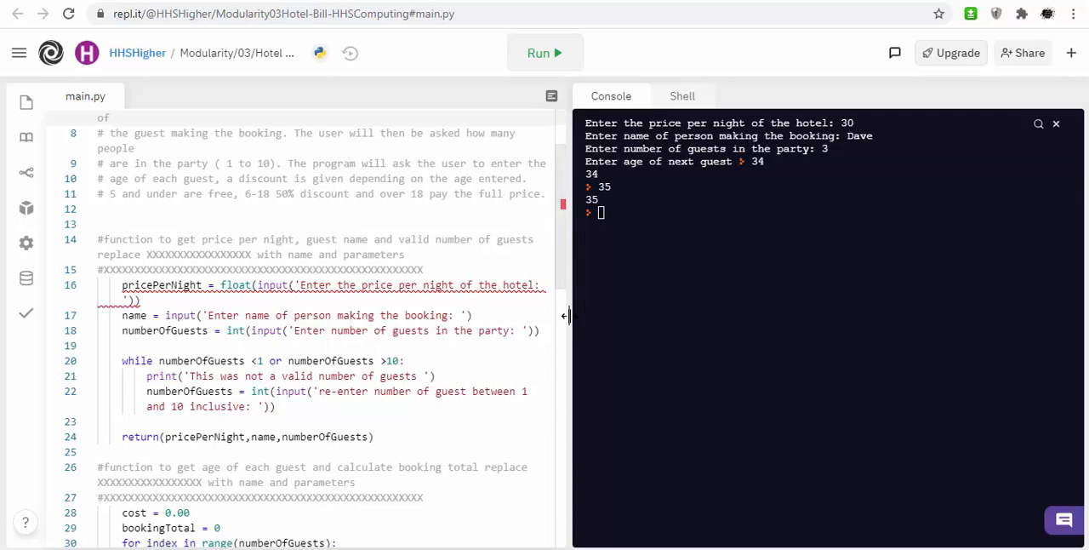
left_click_drag(565, 320, 665, 320)
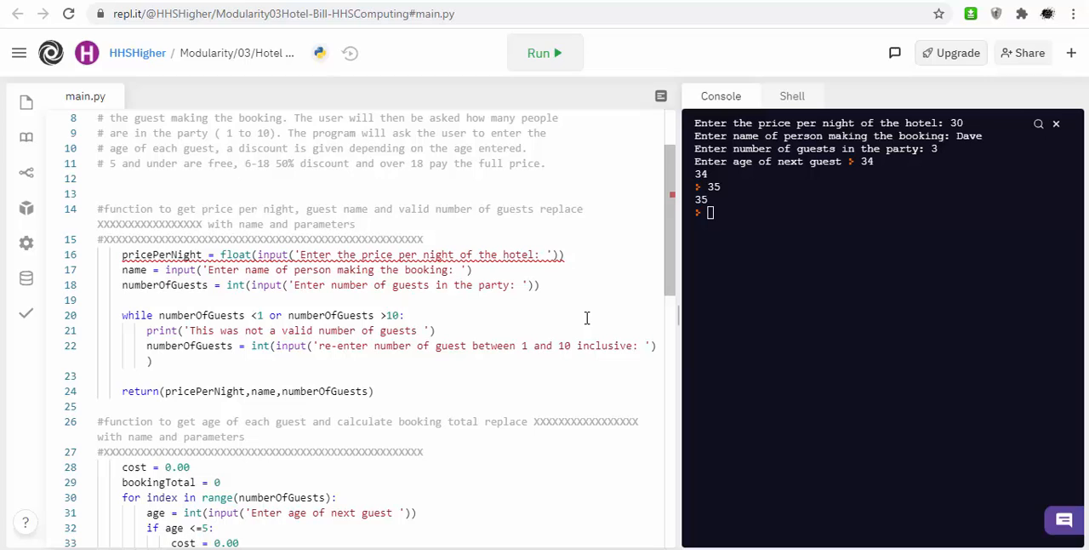
mouse_move(571, 242)
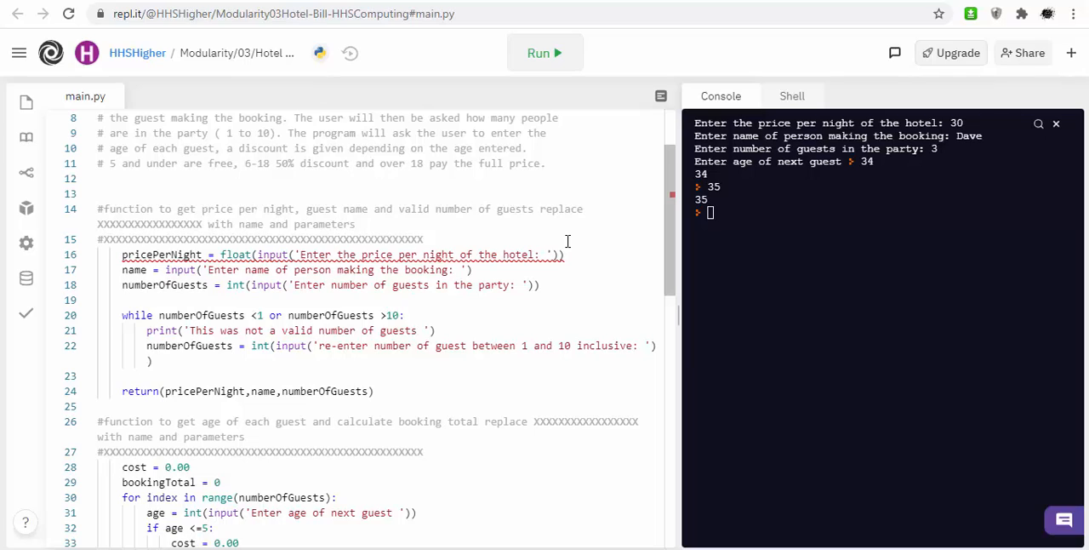
mouse_move(395, 99)
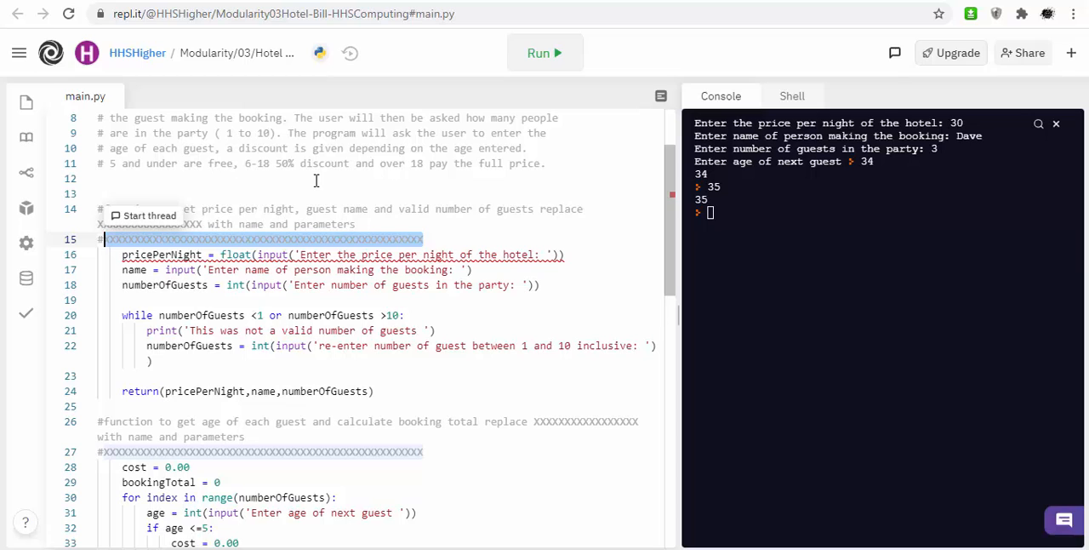
mouse_move(670, 218)
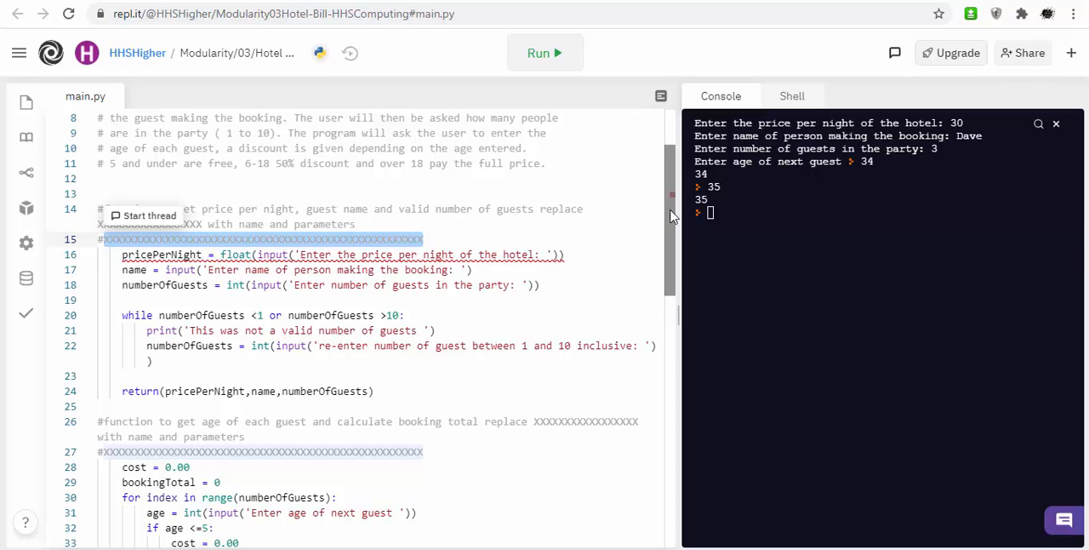
scroll("up", 3)
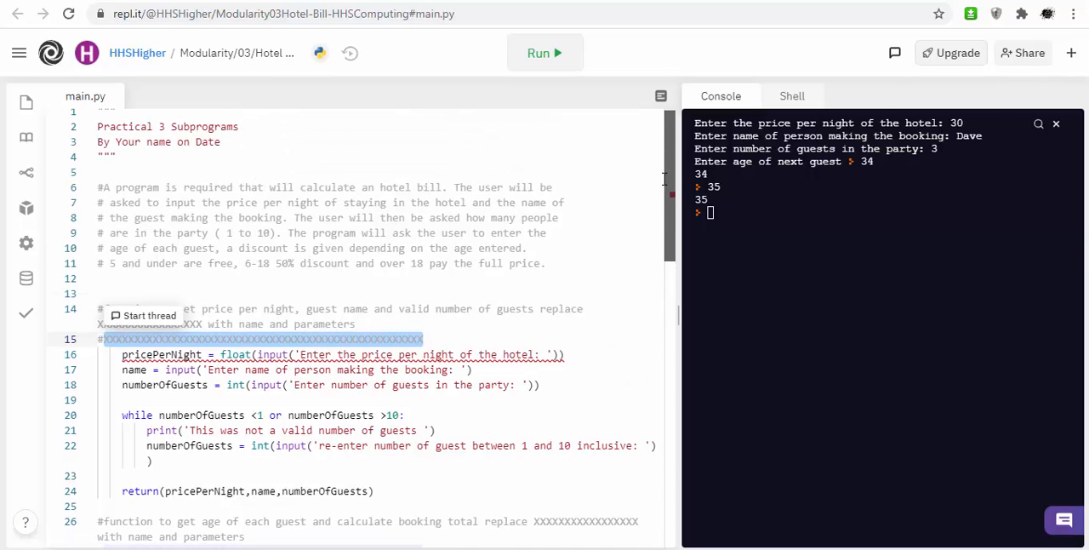
scroll("down", 3)
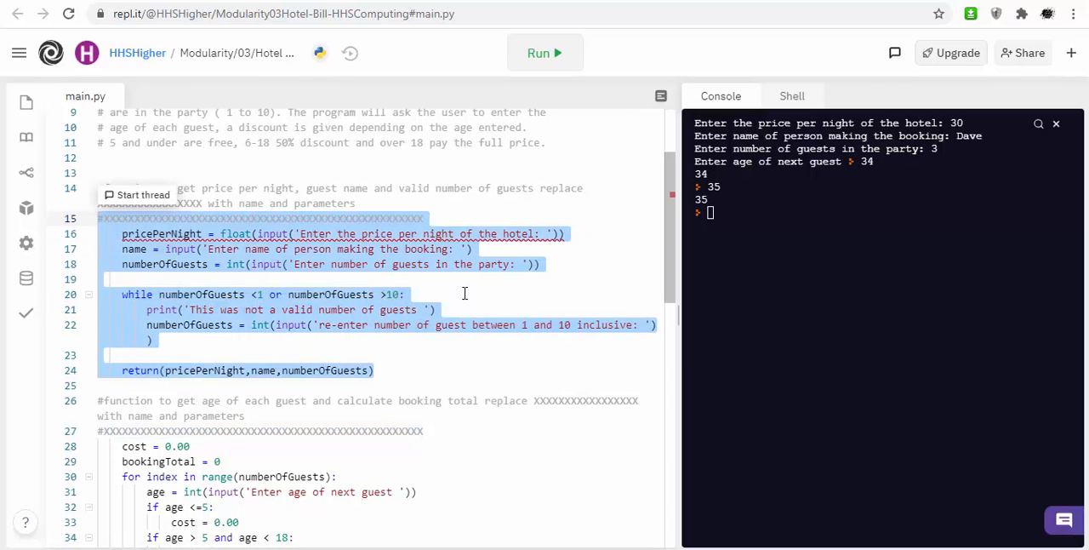
scroll("down", 3)
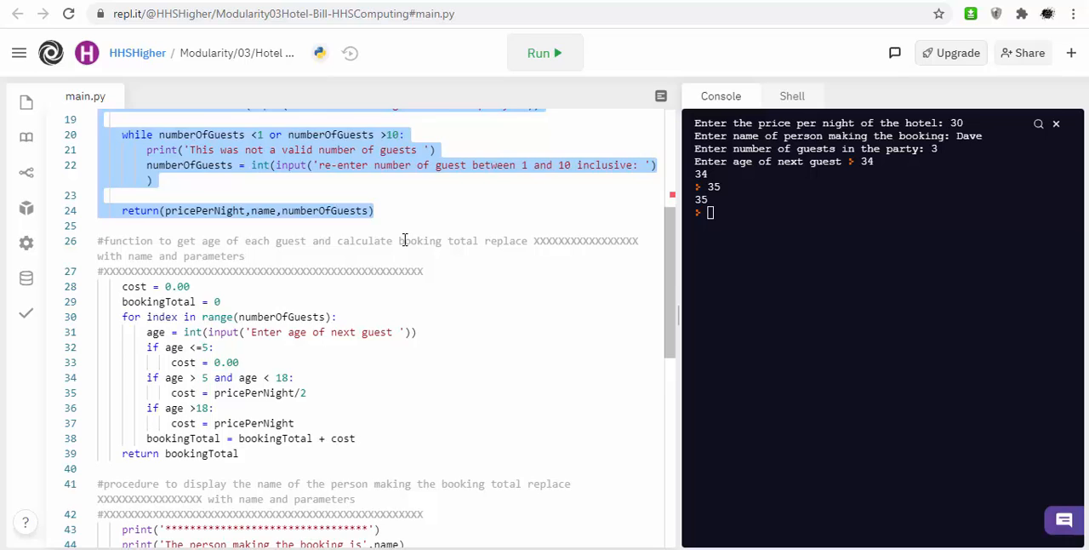
scroll("up", 3)
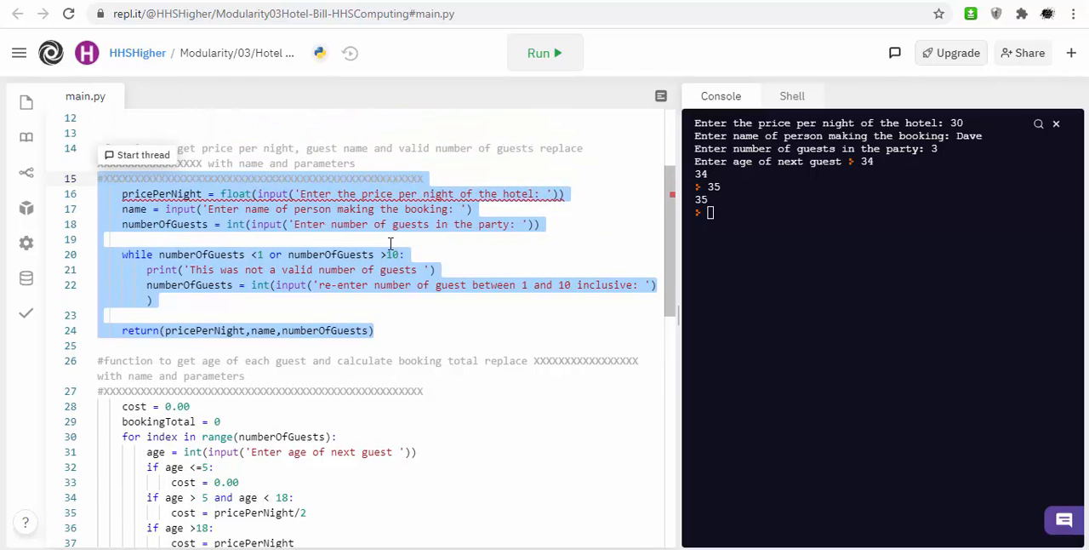
scroll("down", 3)
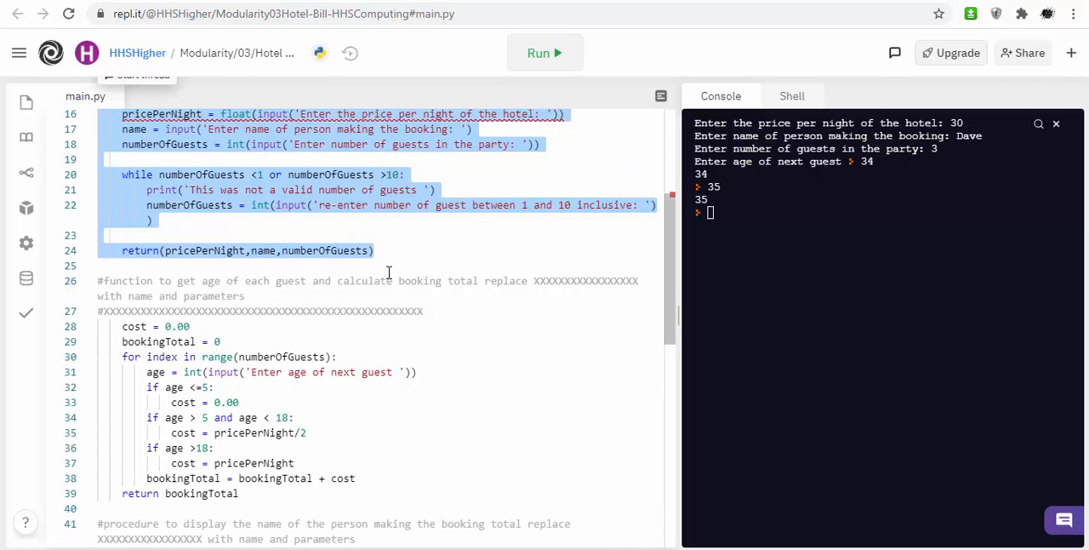
mouse_move(357, 337)
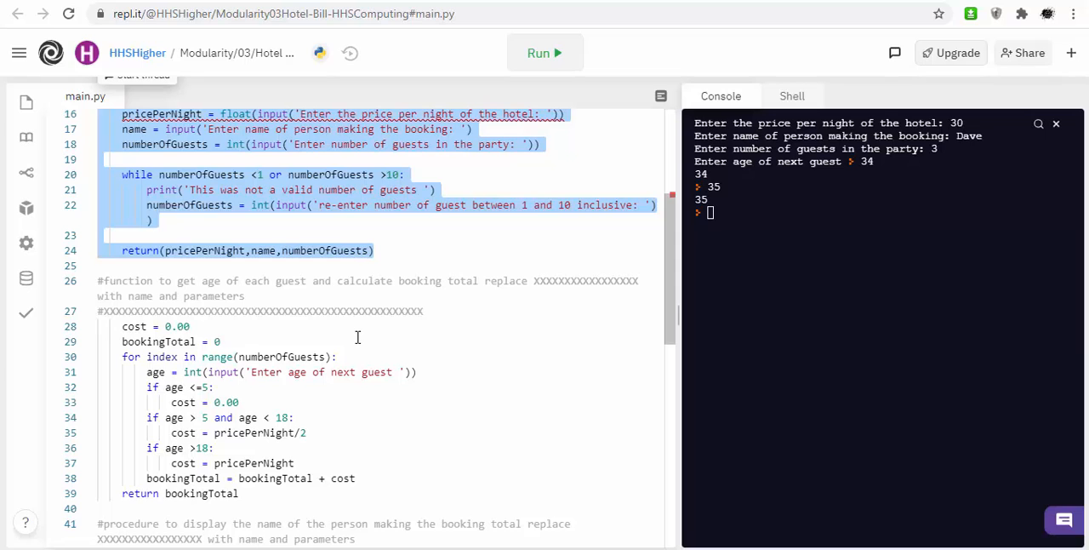
scroll("down", 3)
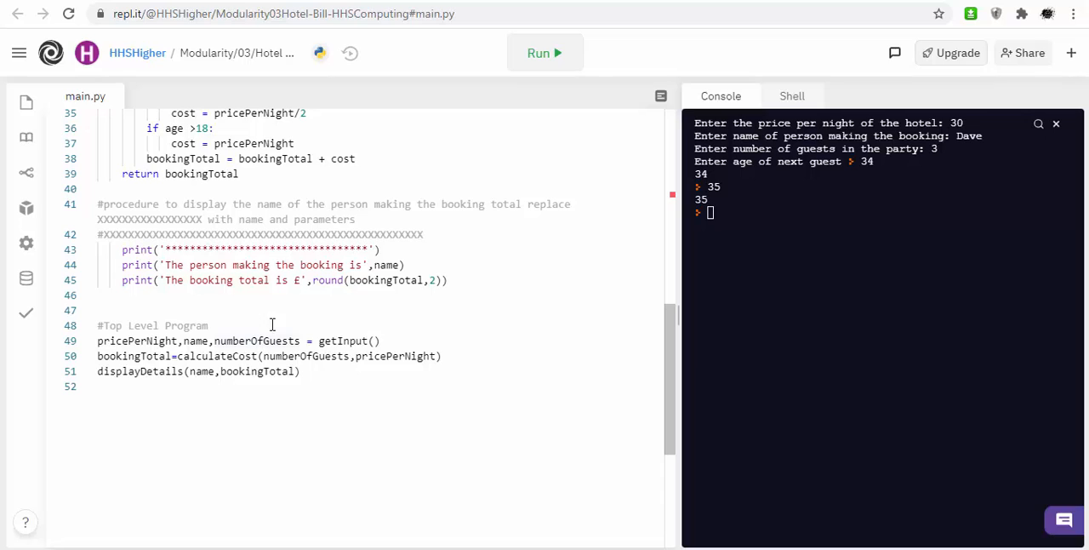
mouse_move(330, 340)
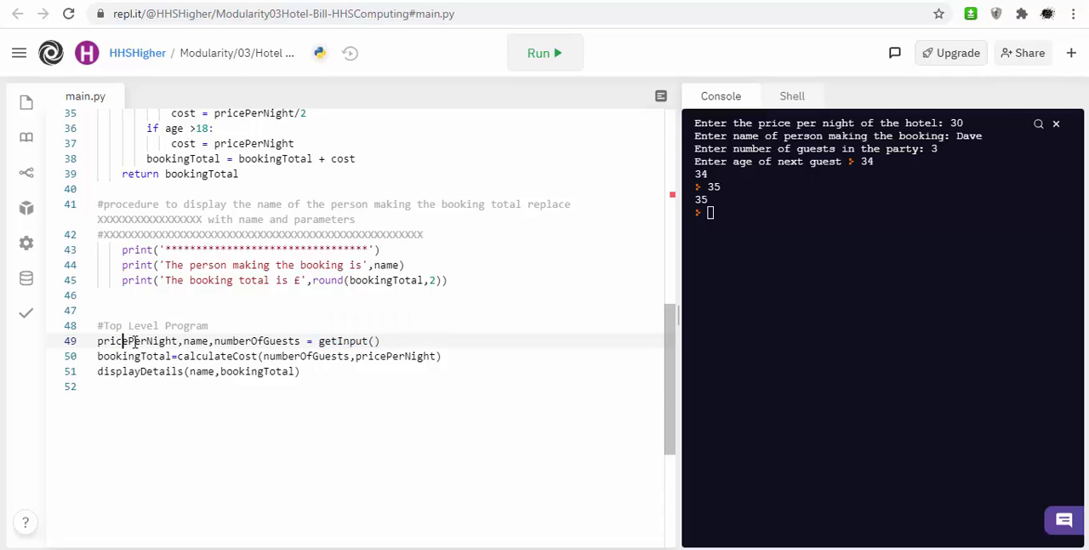
double_click(255, 340)
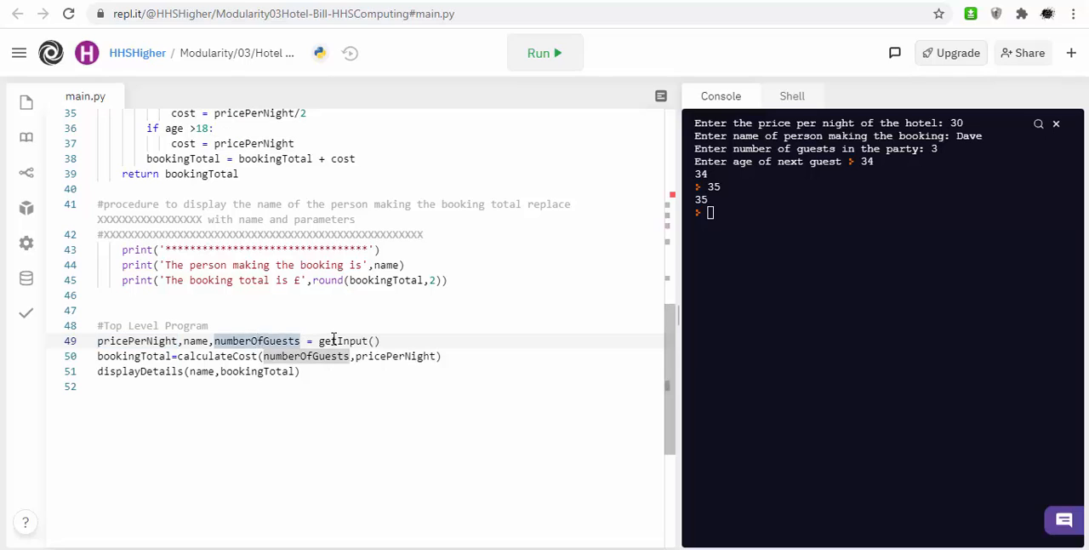
double_click(344, 341)
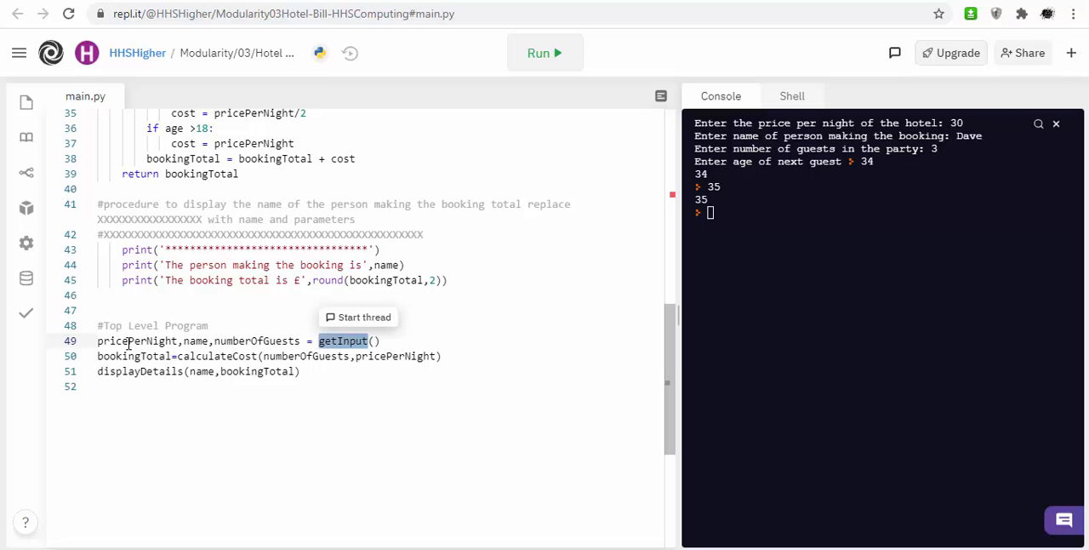
mouse_move(456, 368)
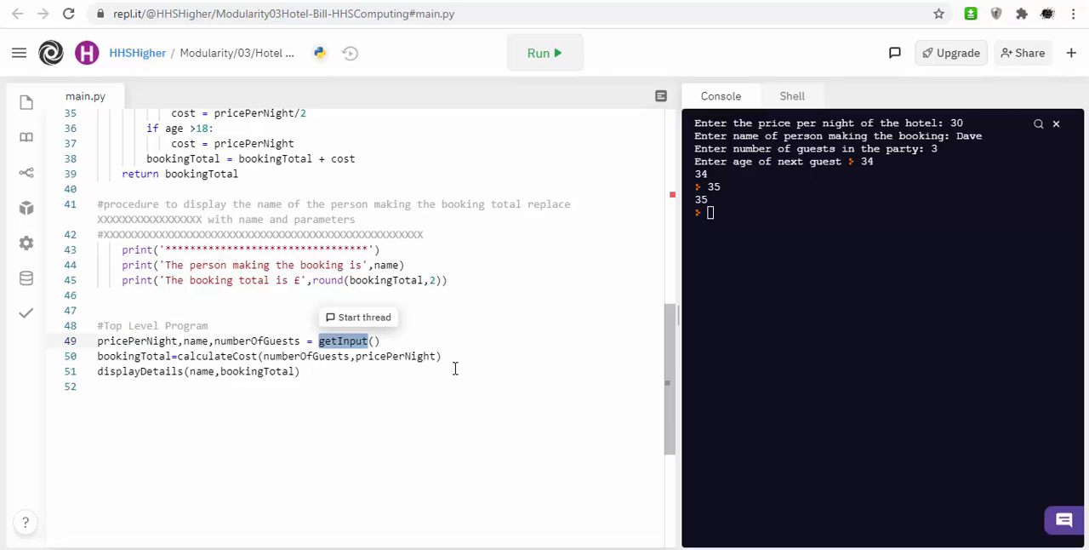
left_click(381, 341)
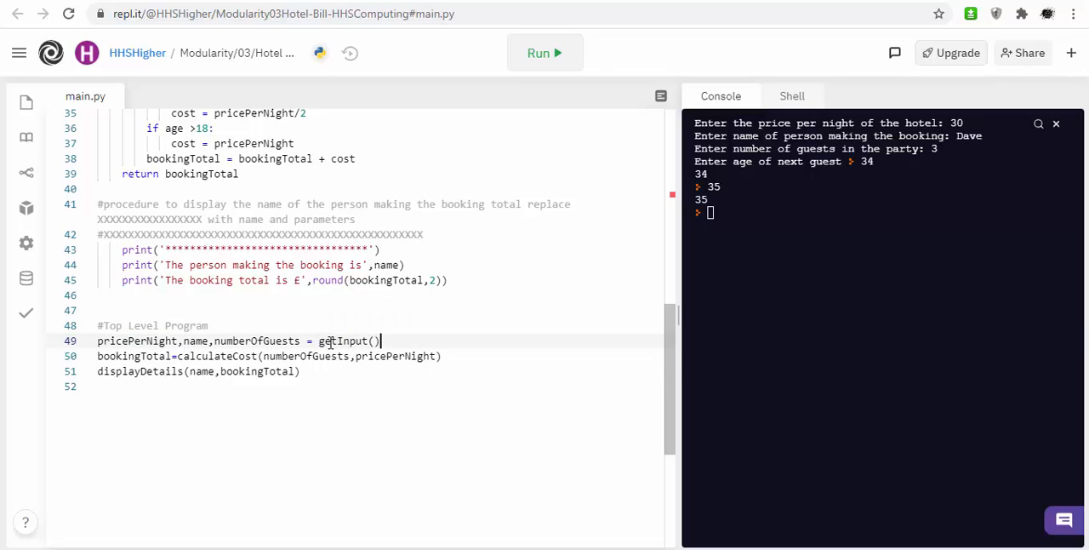
double_click(343, 340)
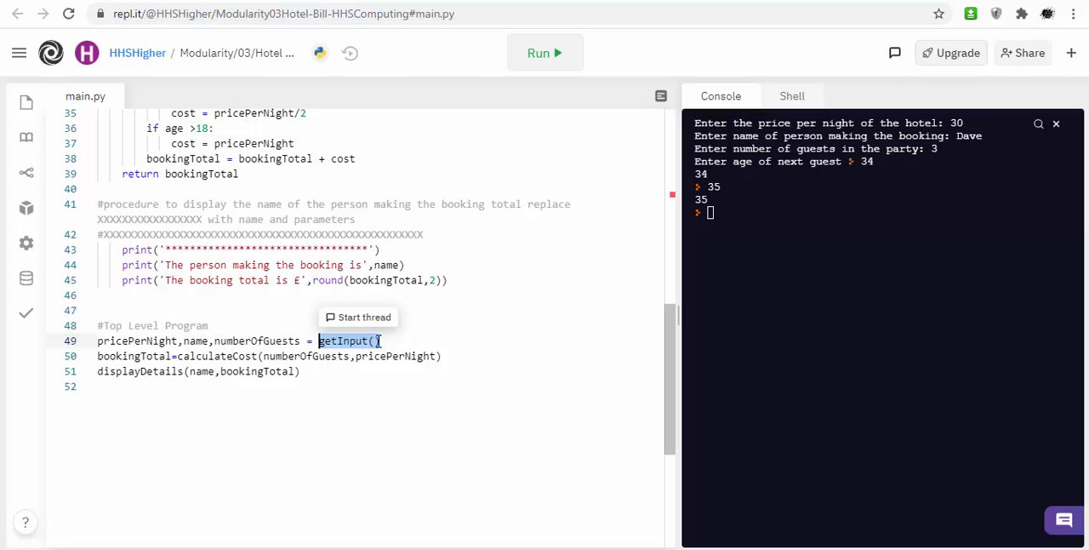
scroll("up", 3)
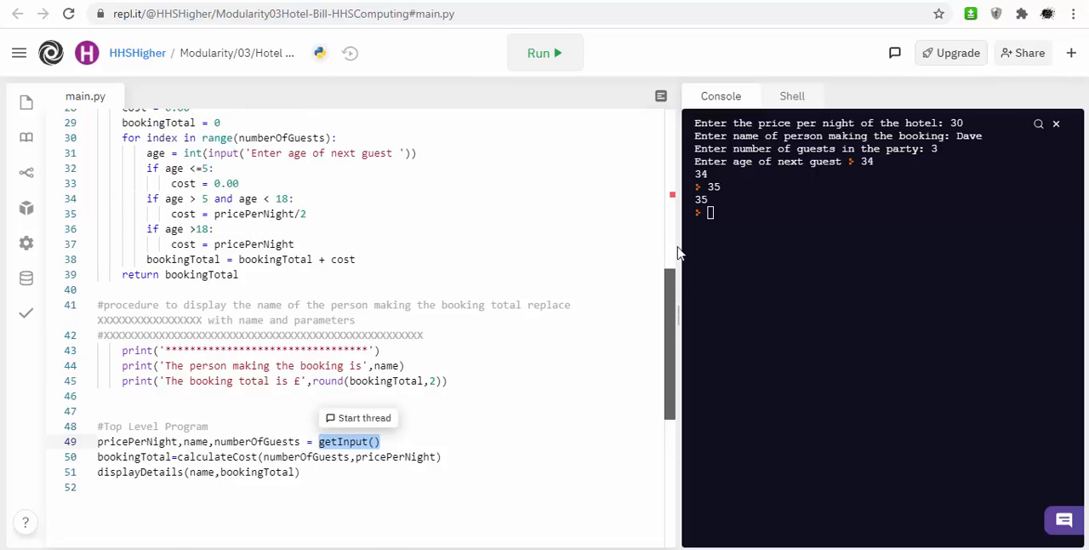
- Overwrite the XXXX placeholder on line 15 with the header def getInput():
scroll("up", 3)
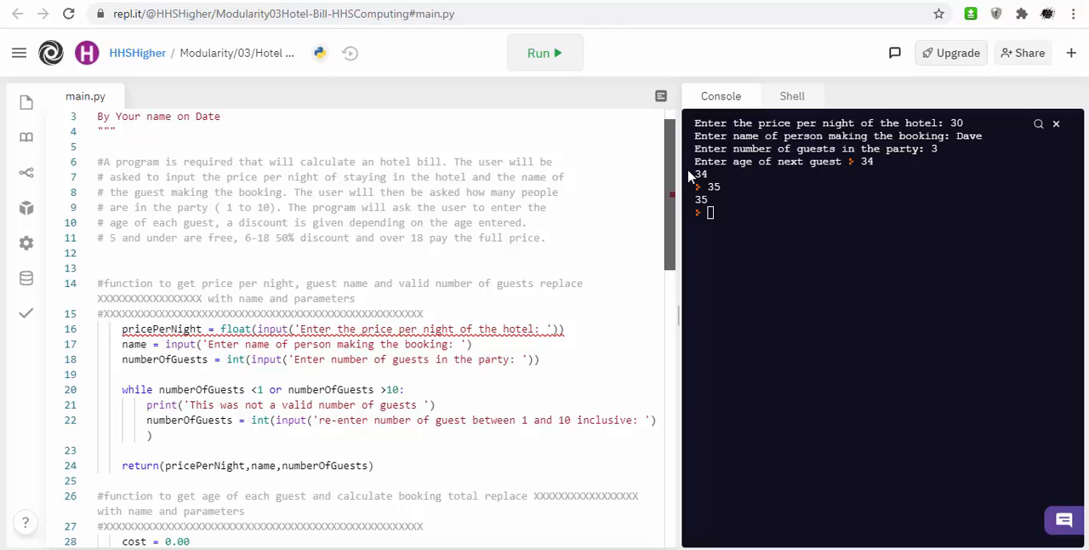
scroll("down", 3)
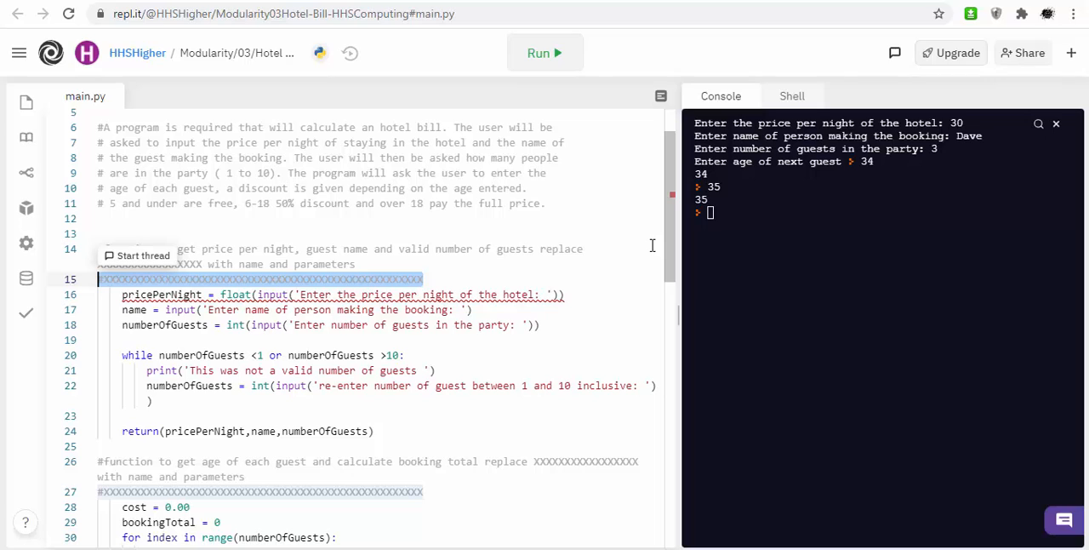
type("def")
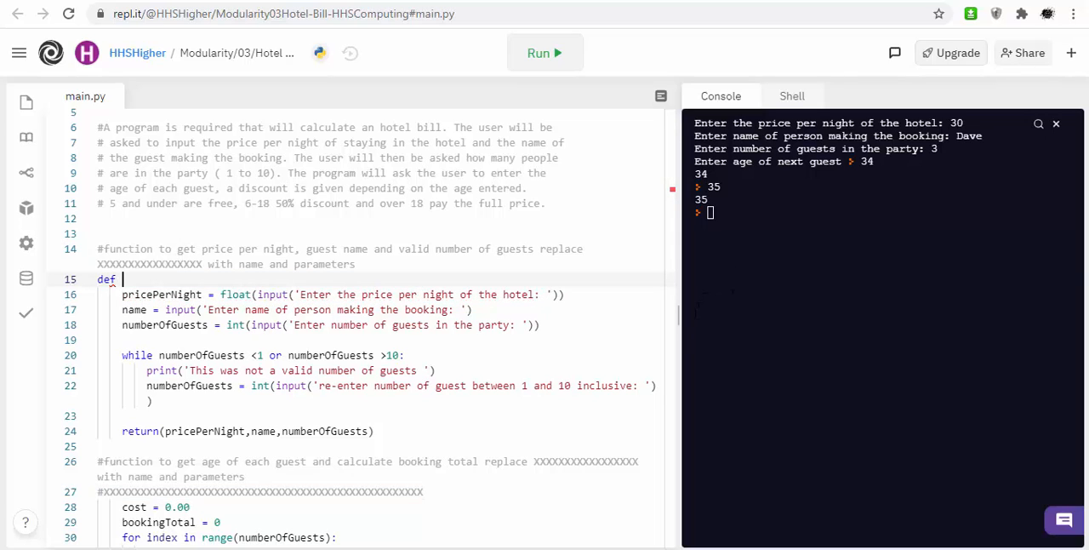
type("getInput():")
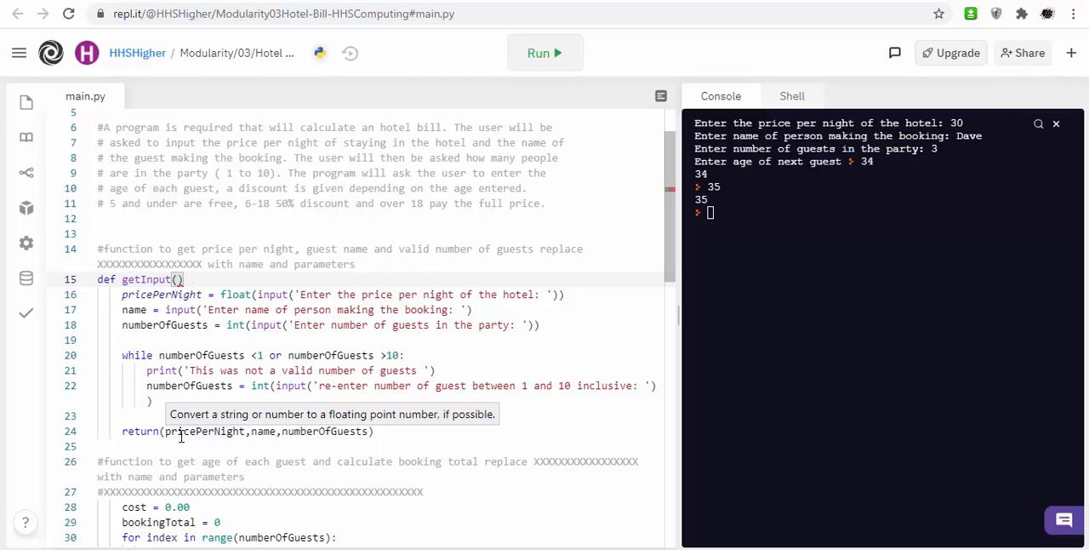
mouse_move(195, 425)
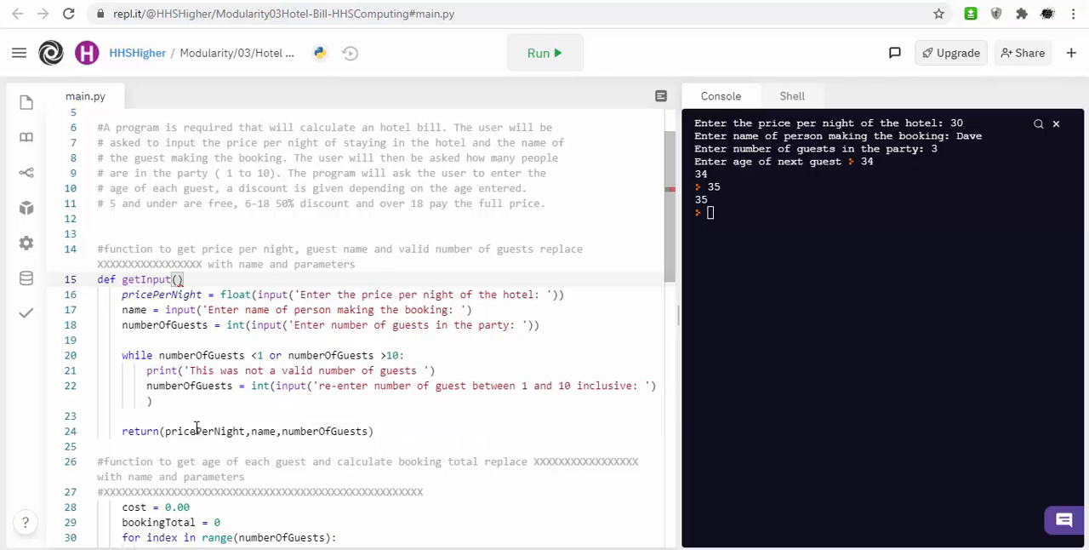
- Scroll down and back up through main.py to review the rest of the code
scroll("down", 3)
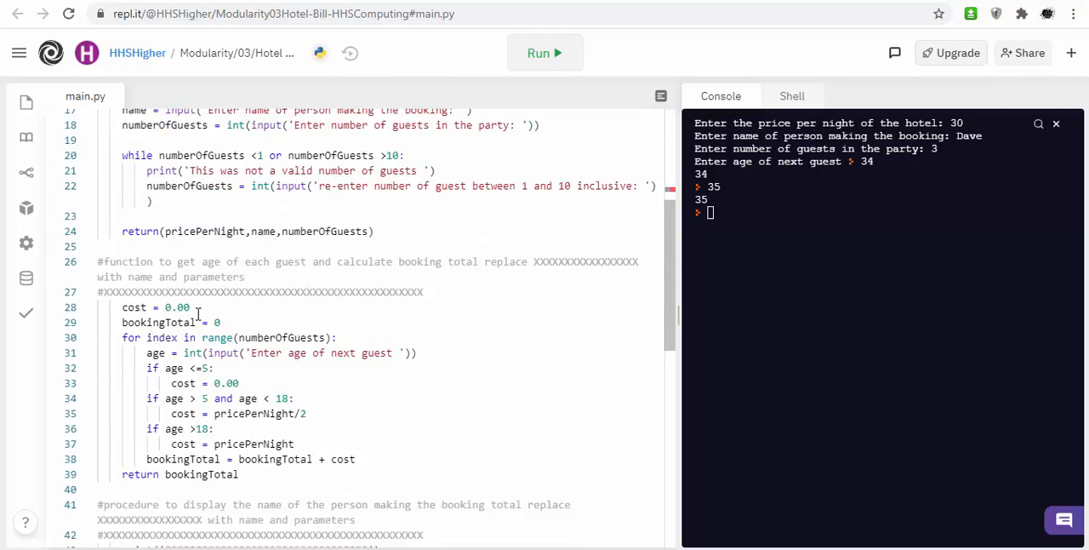
scroll("down", 3)
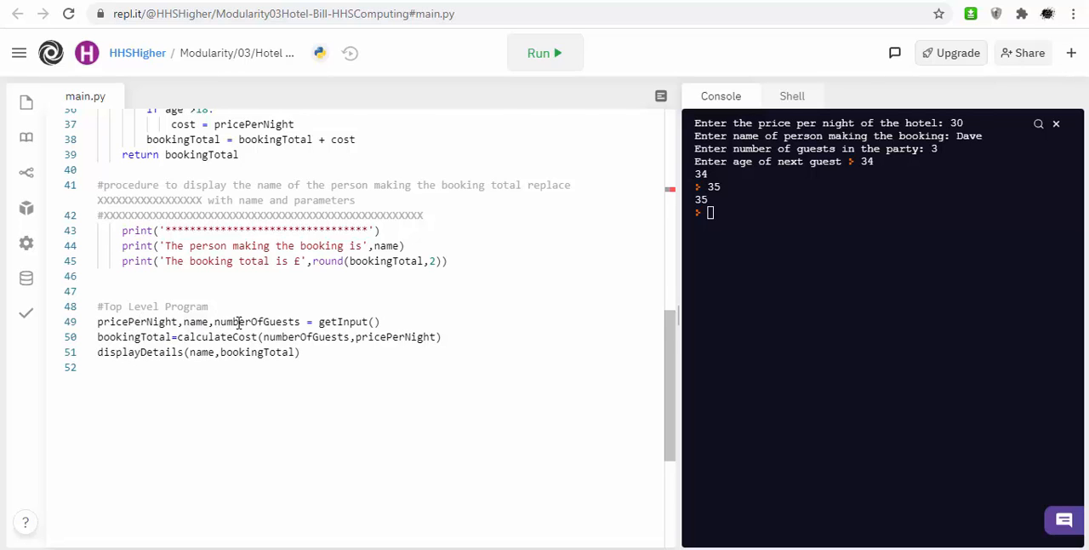
scroll("up", 3)
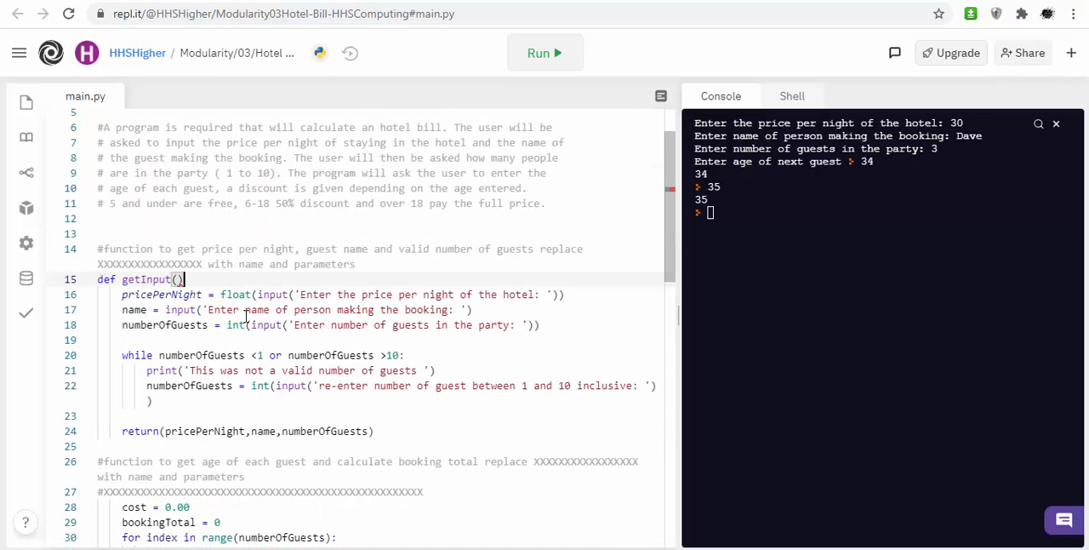
scroll("up", 3)
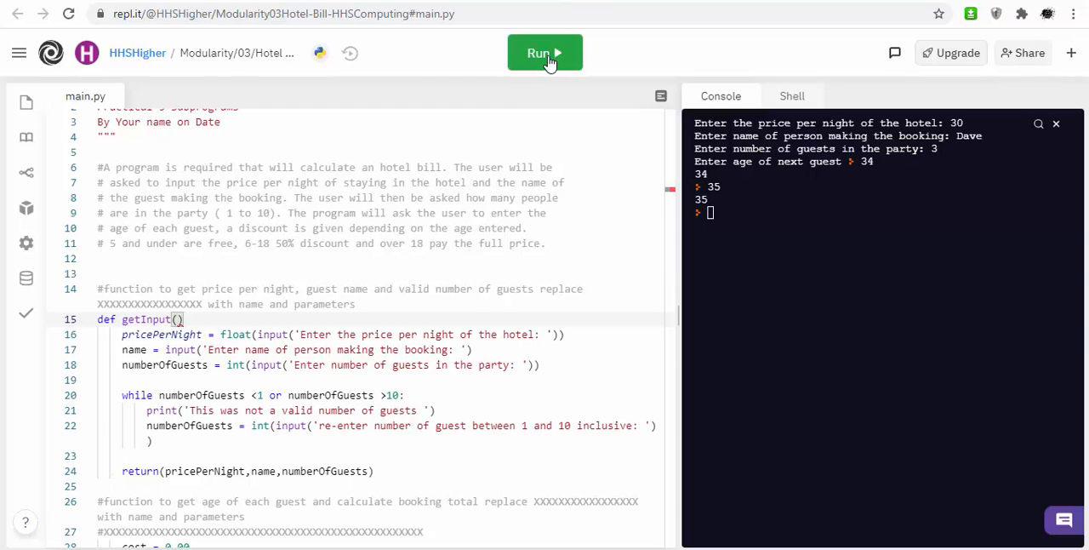
- Run, hit the syntax error, add the colon after def getInput() and rerun
left_click(544, 53)
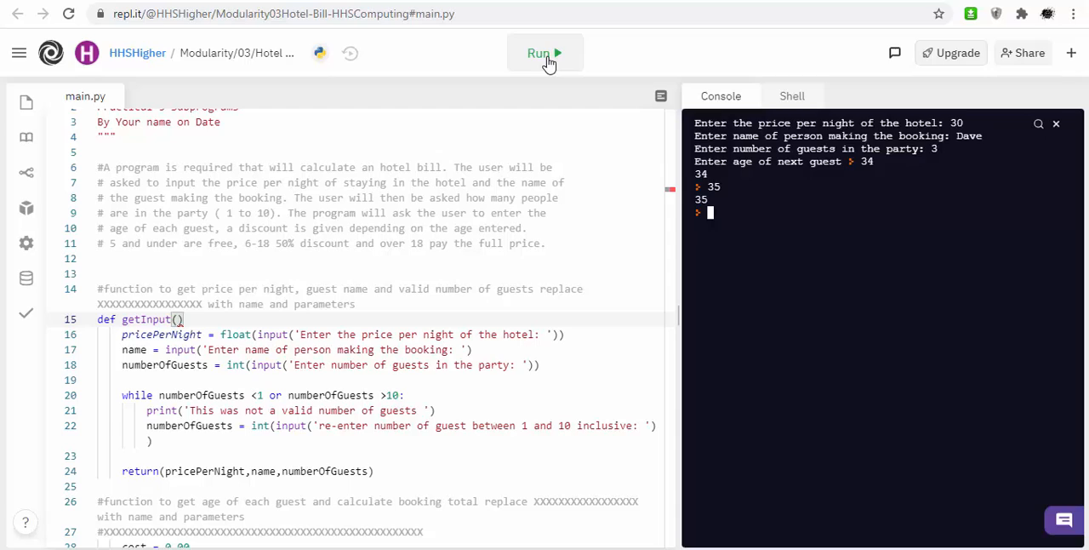
left_click(544, 53)
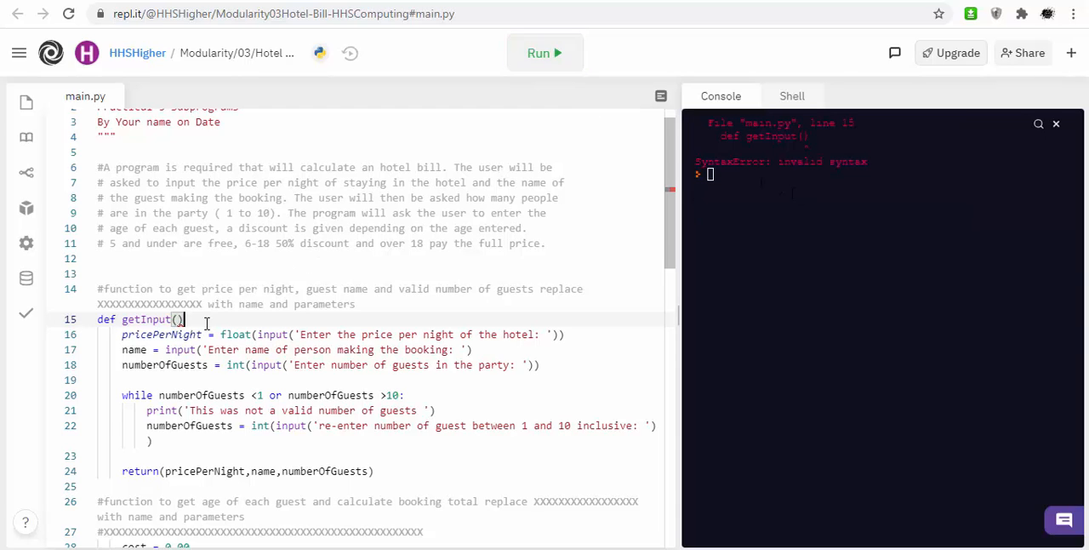
mouse_move(531, 52)
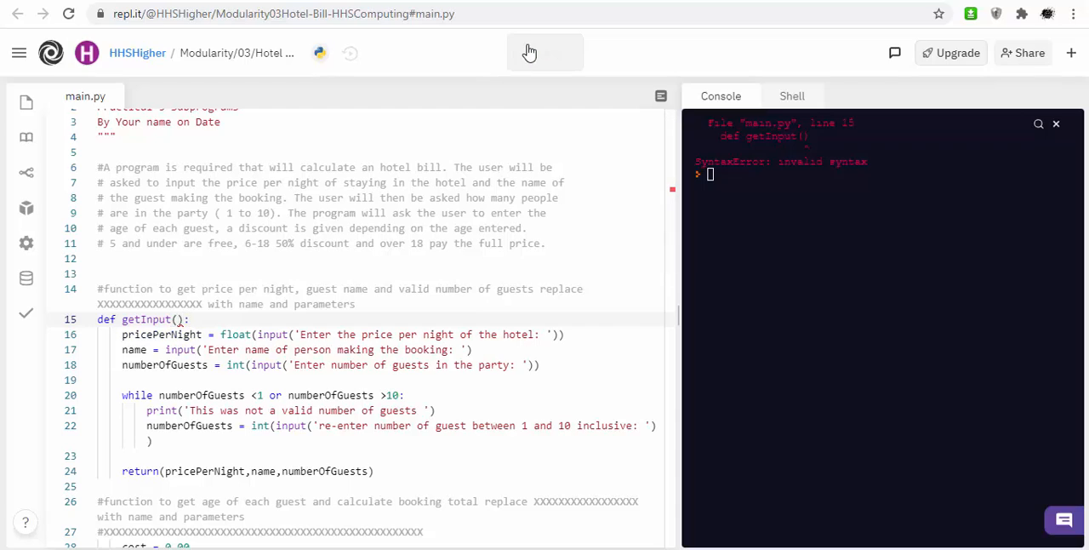
left_click(544, 53)
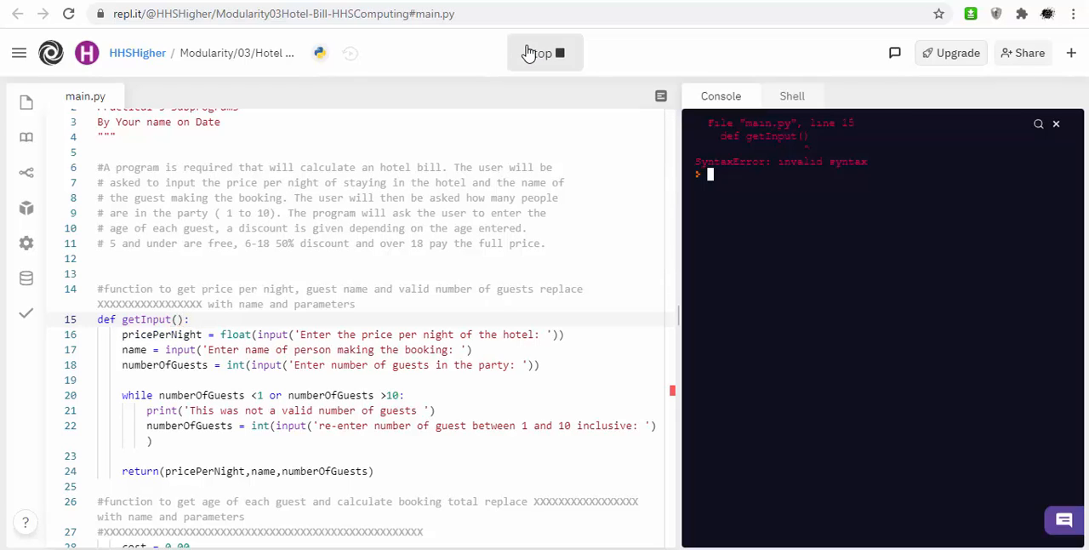
left_click(539, 53)
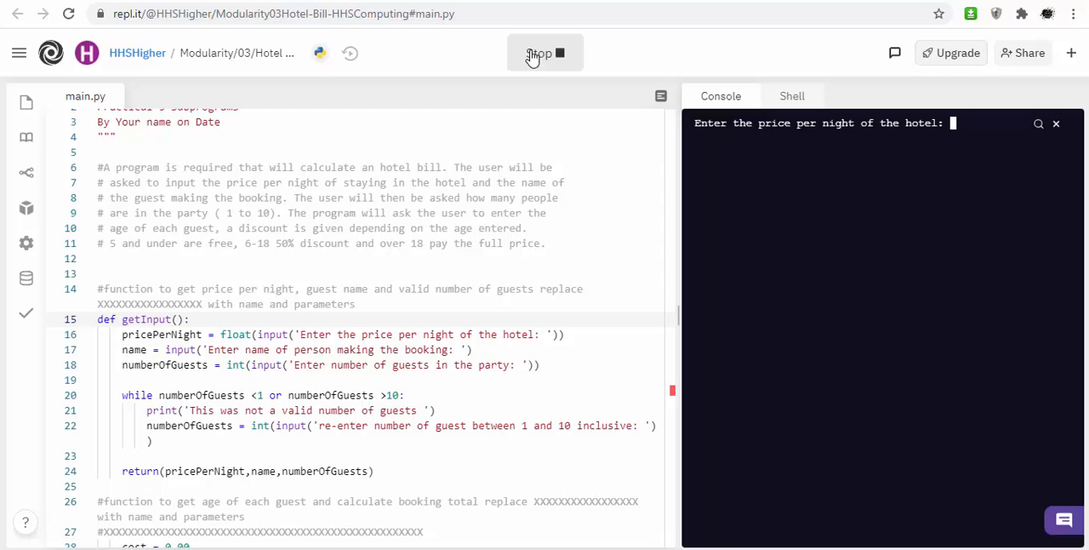
mouse_move(544, 77)
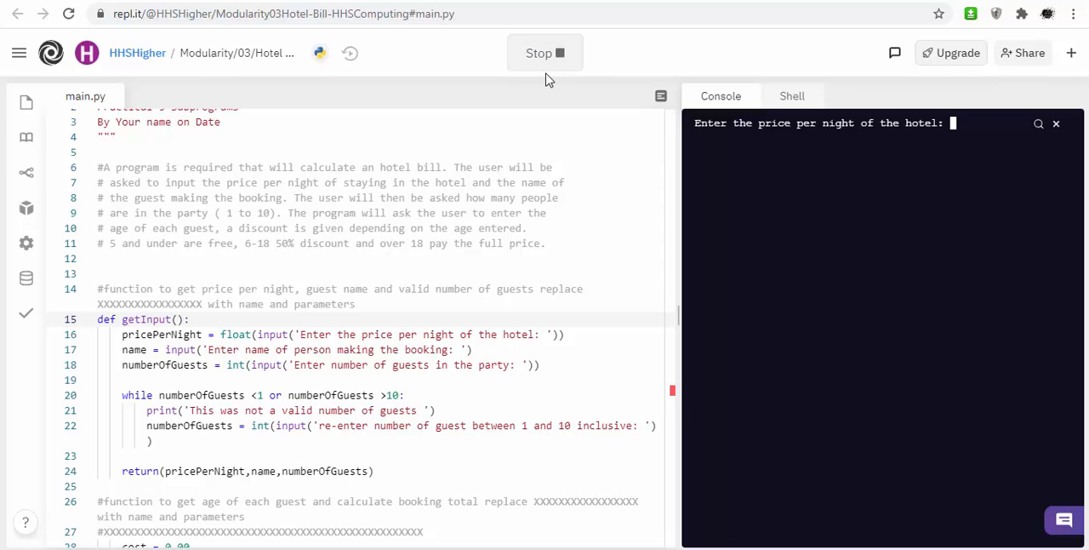
- Answer the console prompts with price 40, booker Dave and 4 guests, ending on the calculateCost NameError
type("4")
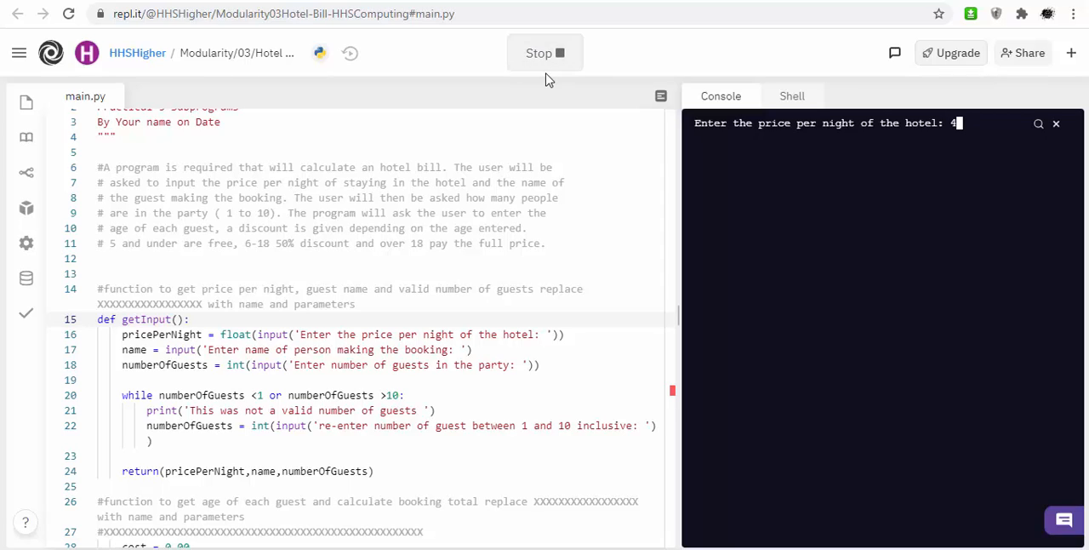
type("0#")
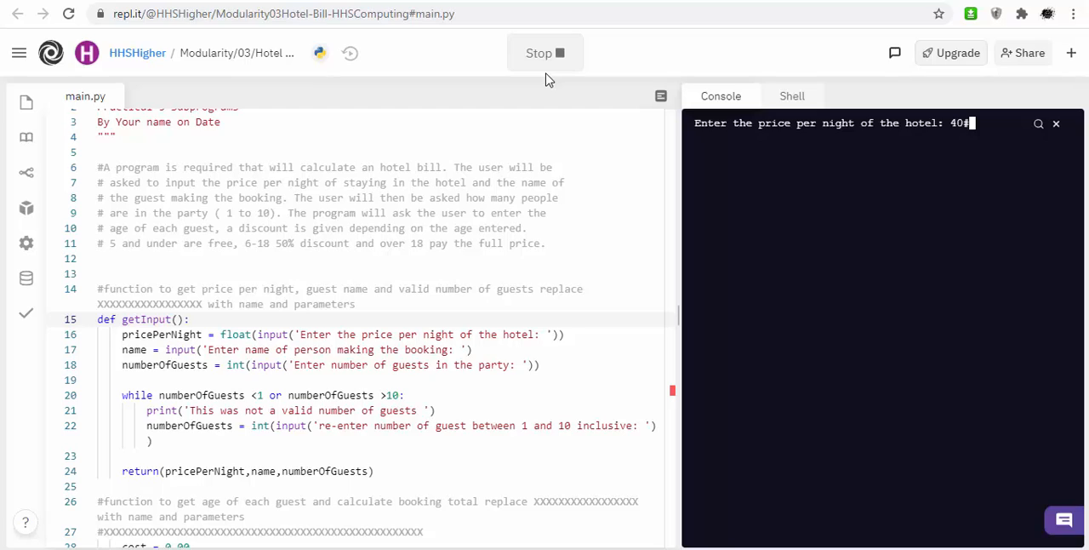
key("Return")
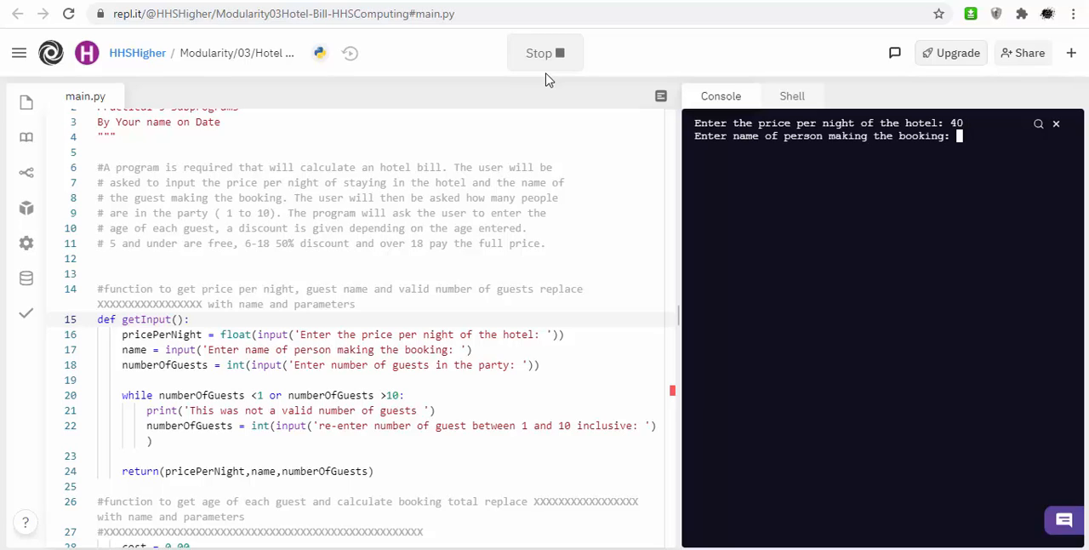
type("Dave")
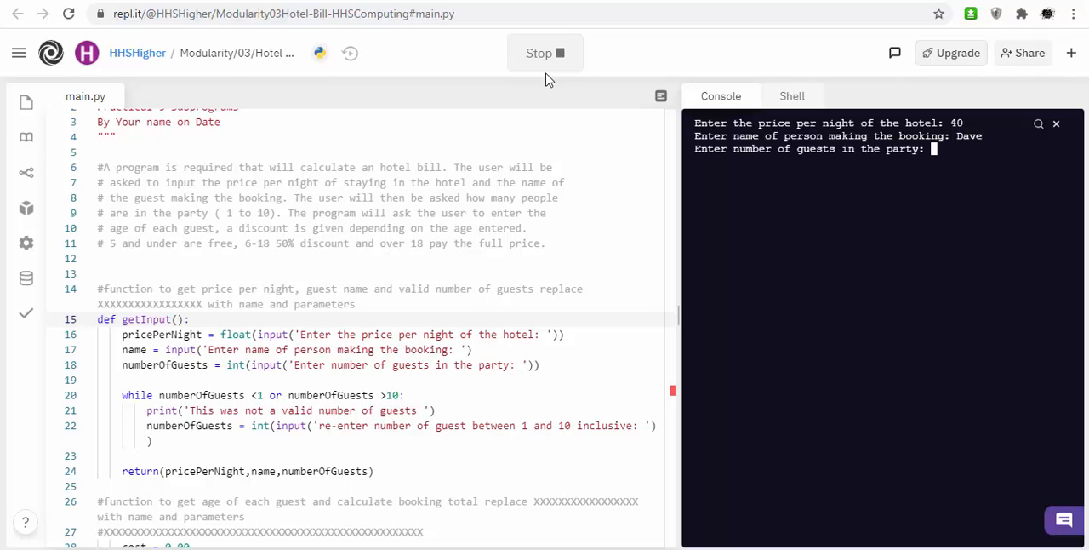
type("4")
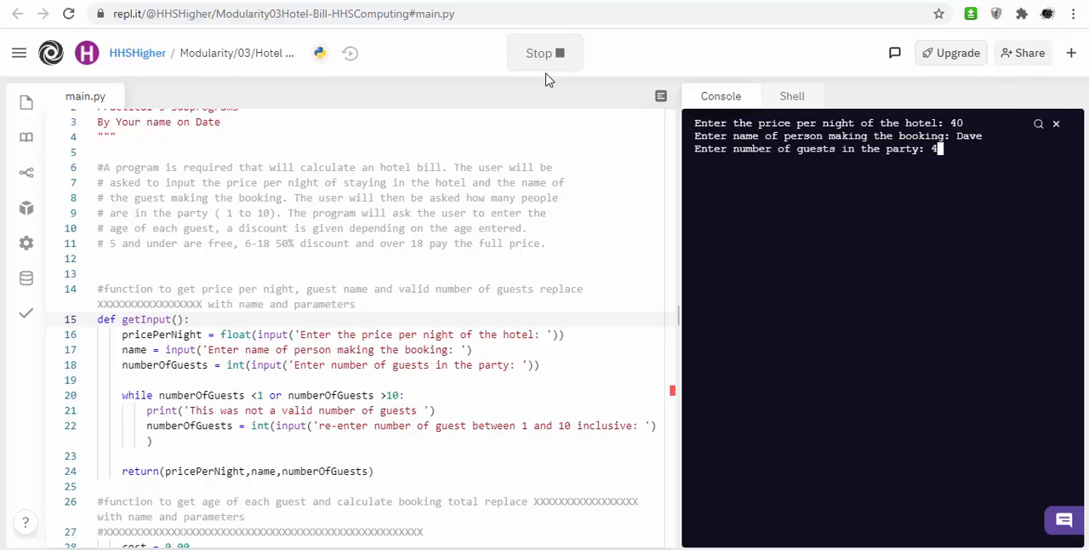
key("Return")
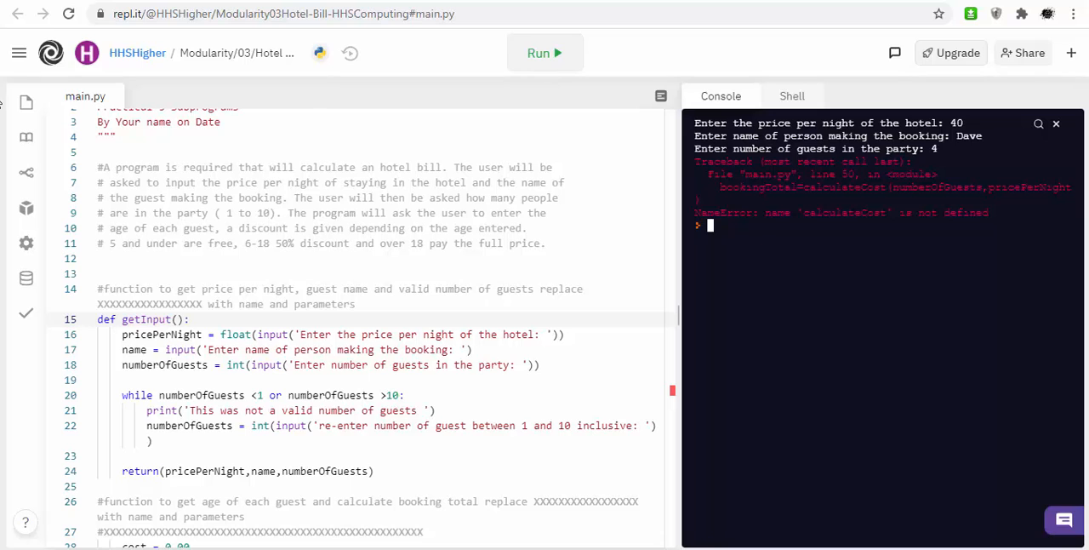
scroll("down", 3)
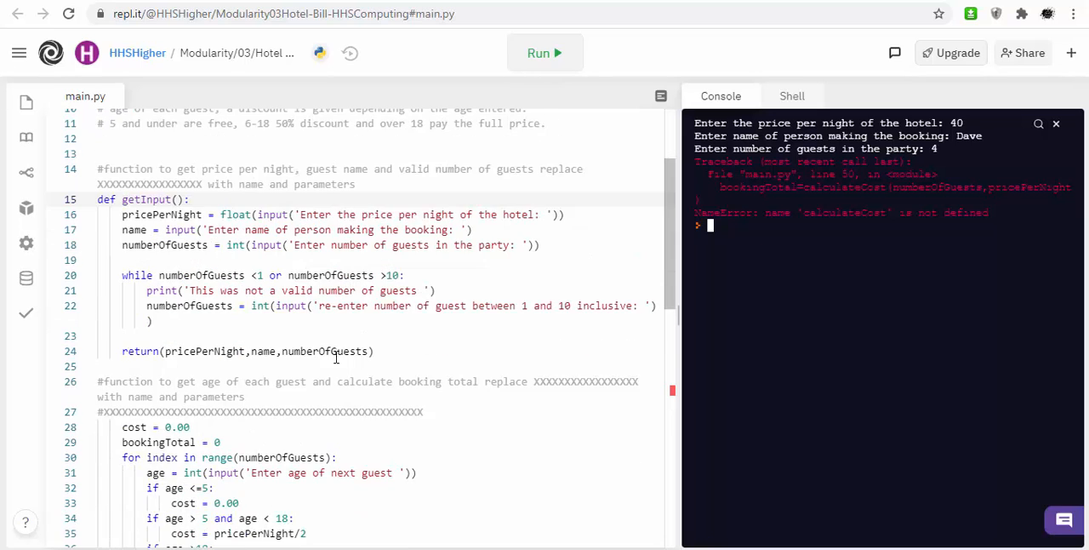
scroll("down", 3)
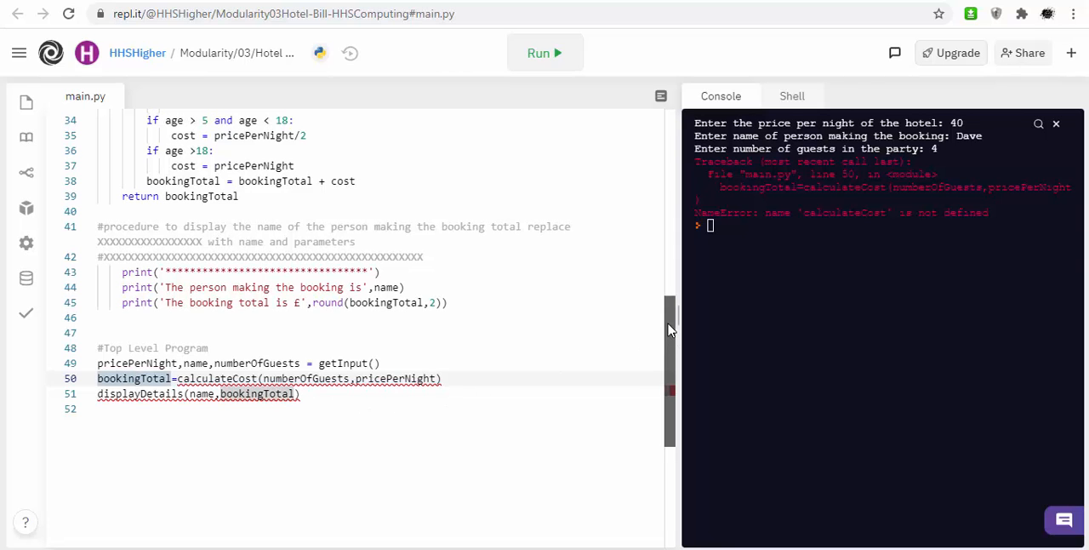
scroll("up", 3)
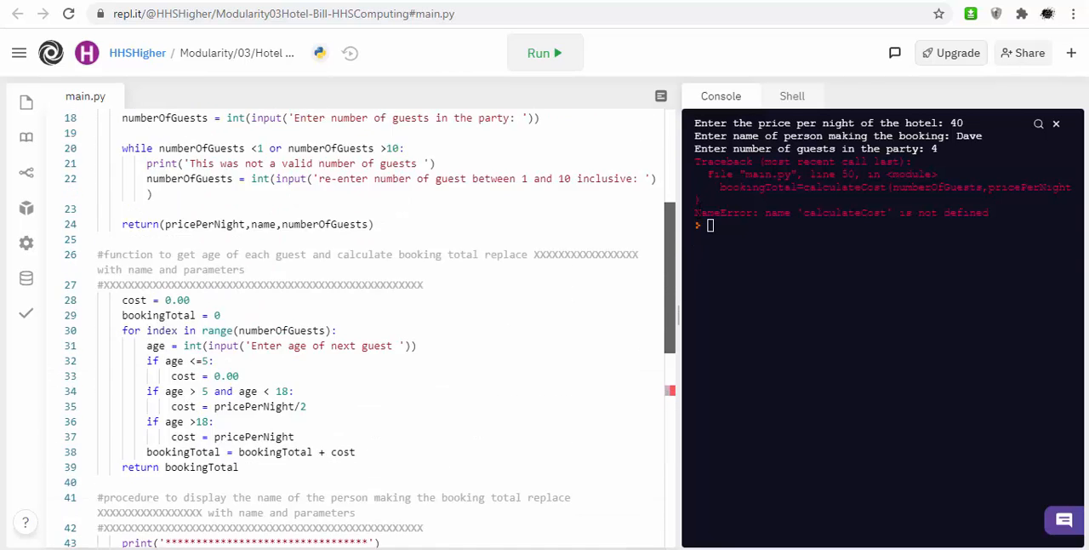
scroll("up", 3)
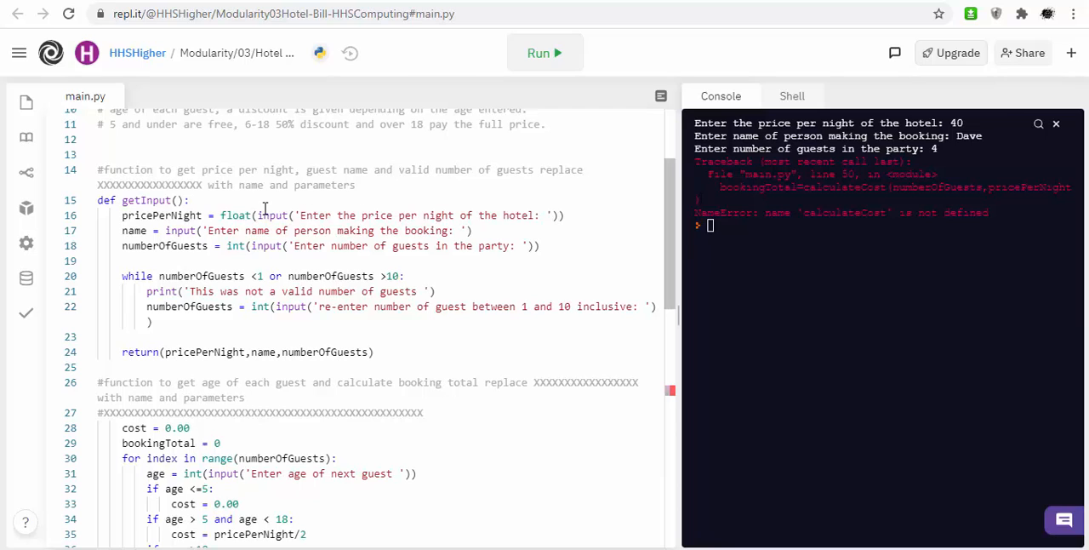
scroll("down", 3)
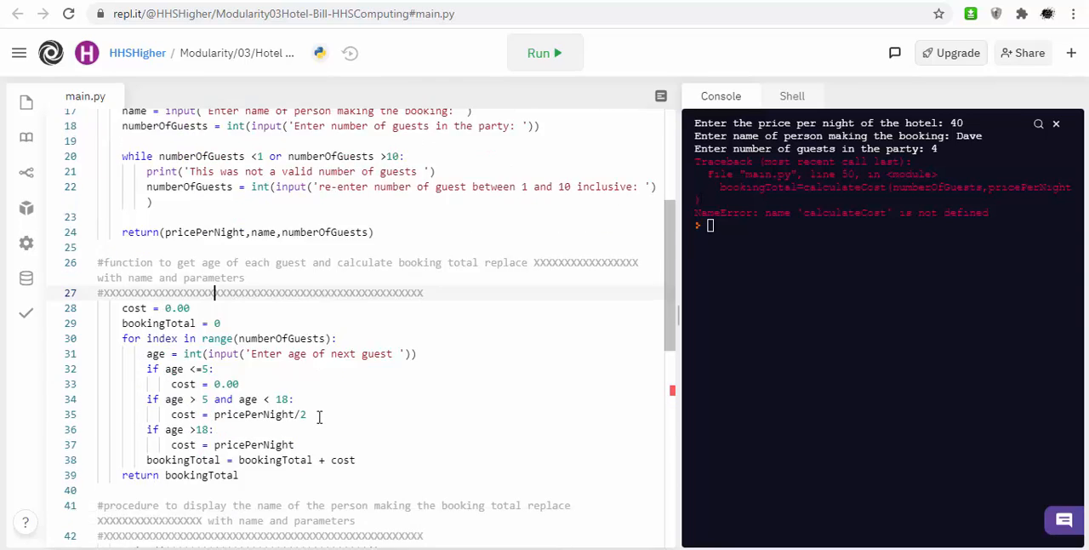
scroll("down", 3)
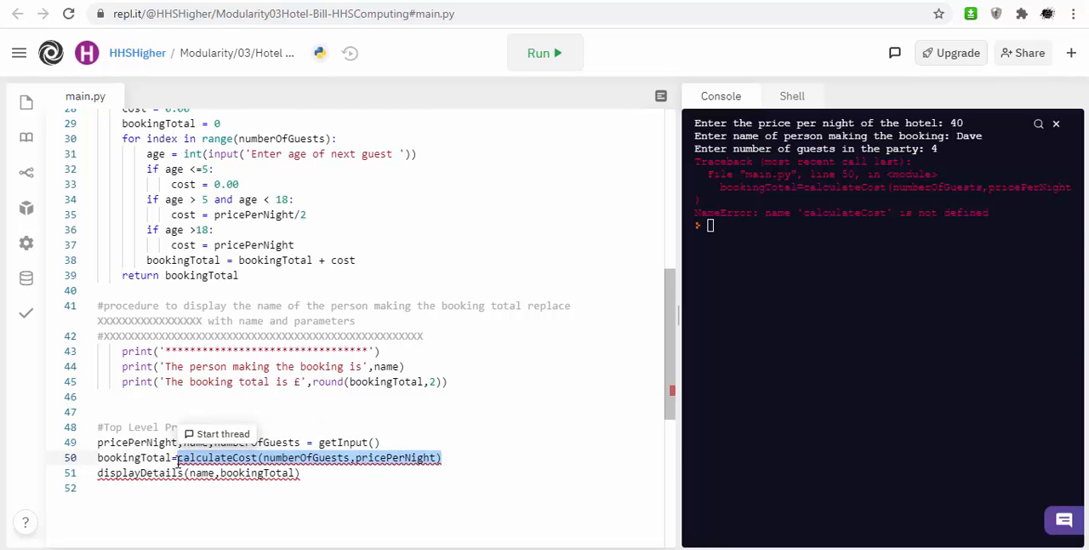
scroll("up", 3)
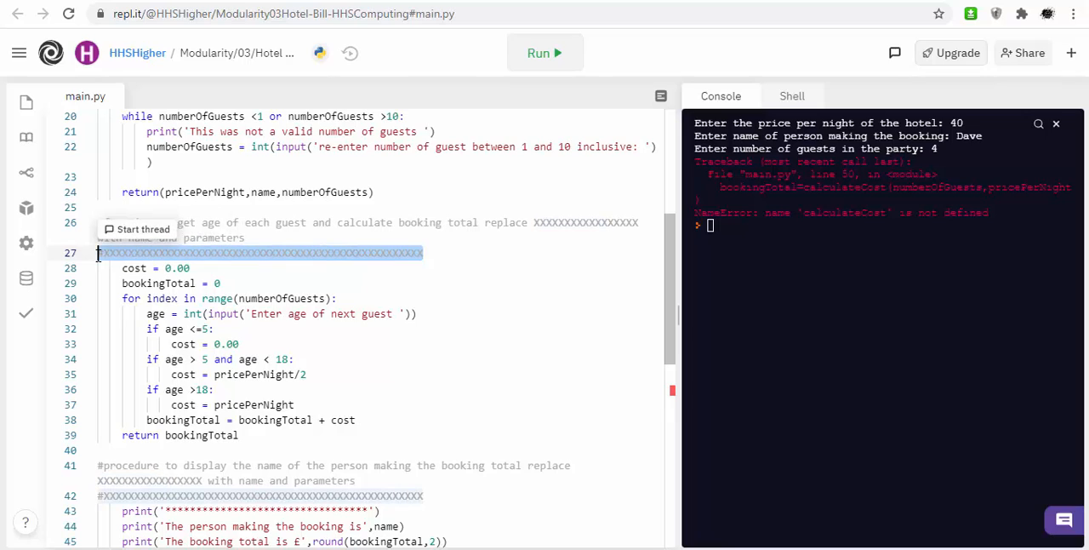
- Replace line 27's XXXX with def calculateCost(numberOfGuests,pricePerNight) and check numberOfGuests in the loop
type("def")
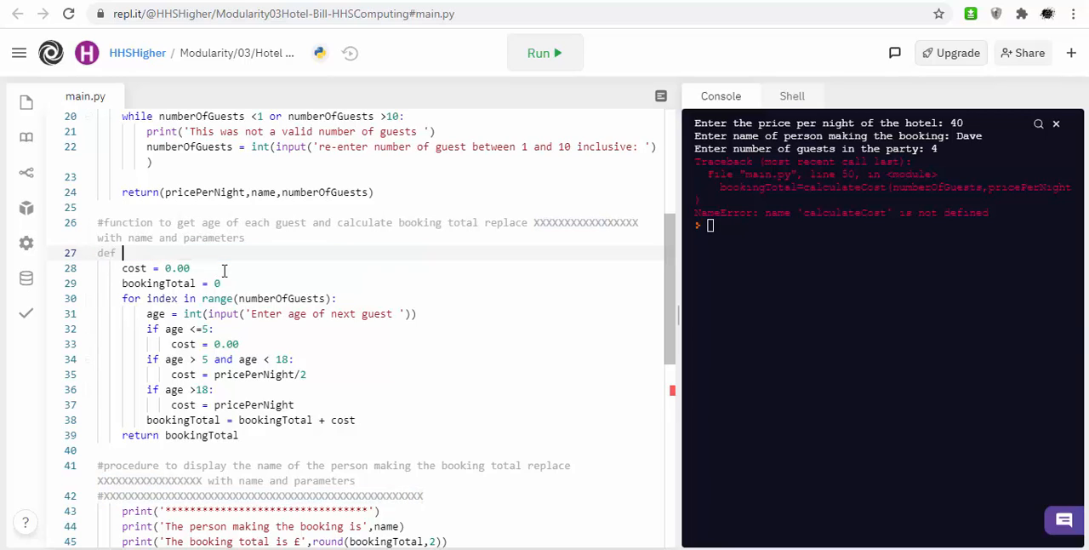
type("calculateCost(numberOfGuests,pricePerNight")
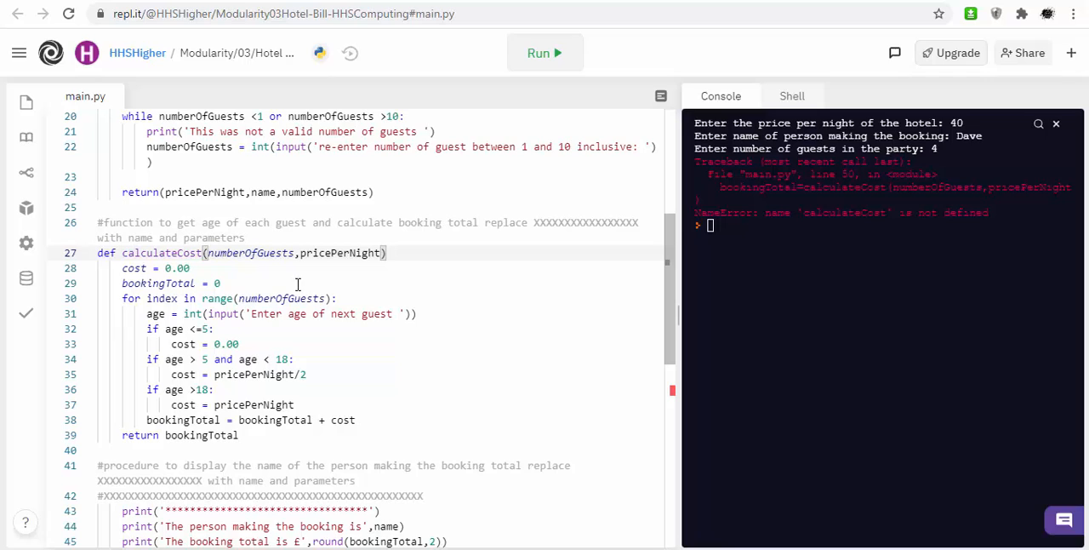
double_click(248, 251)
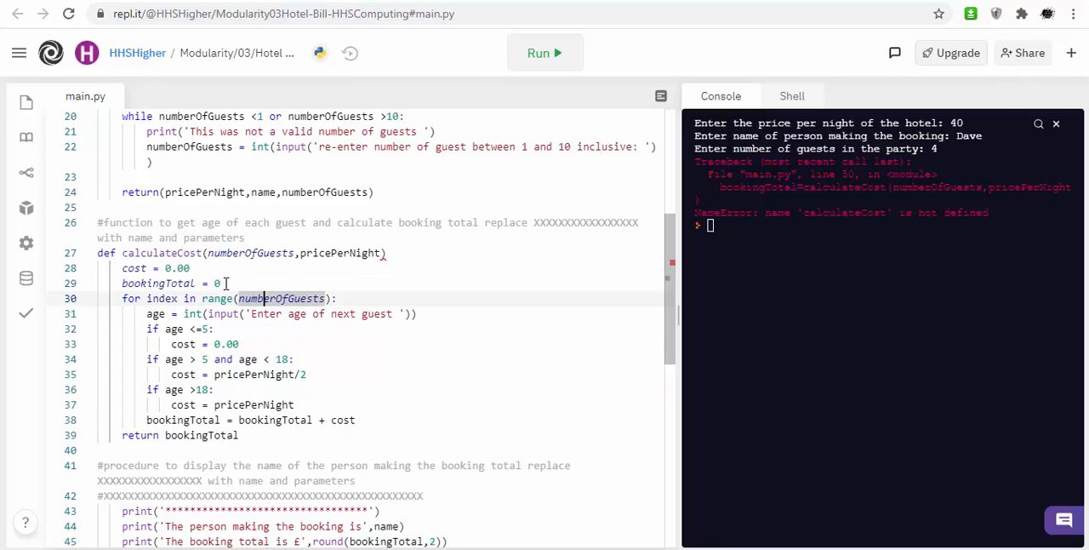
left_click(219, 283)
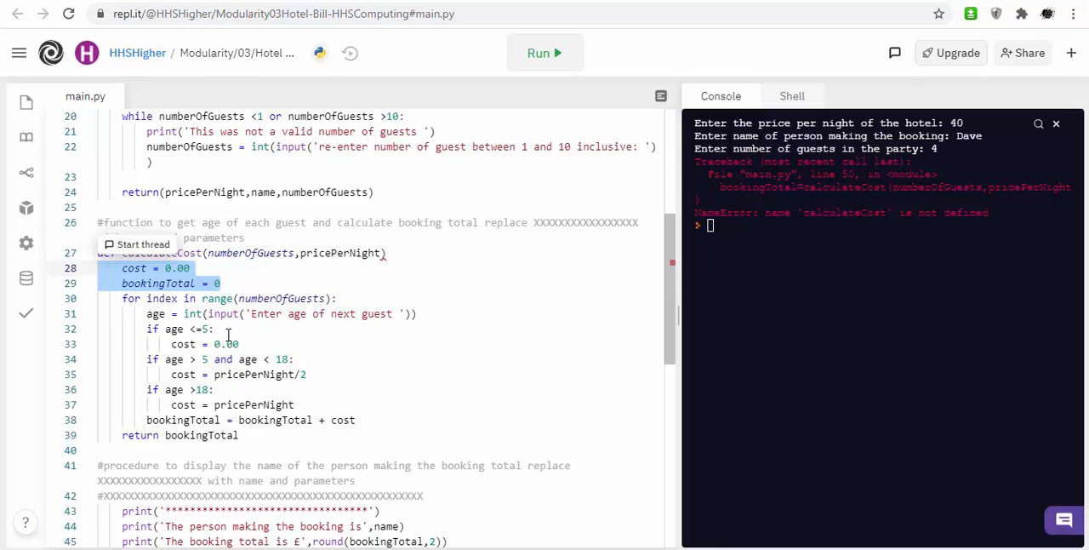
- Replace line 42's XXXX placeholder with def displayDetails(name,bookingTotal)
scroll("down", 3)
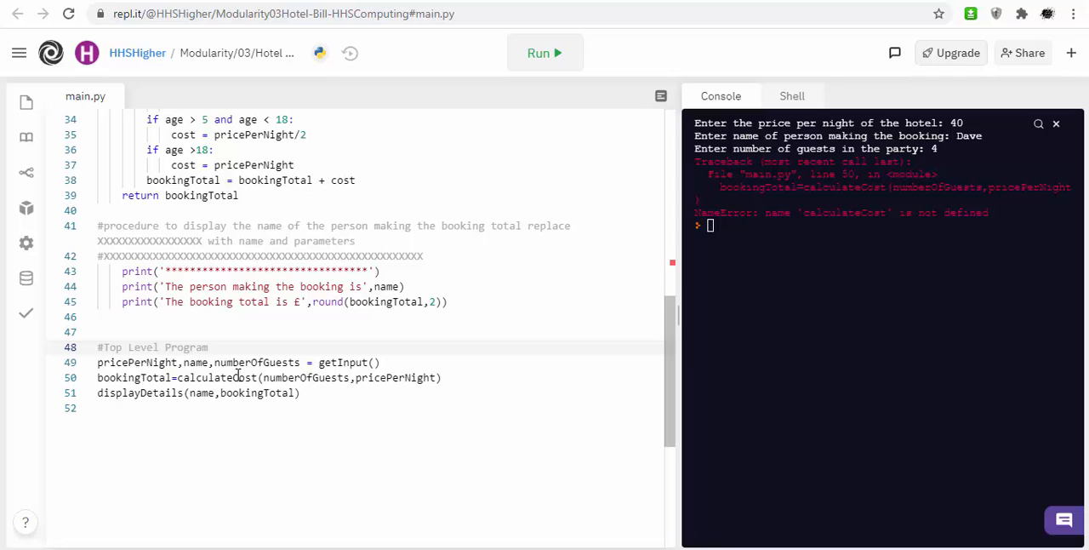
mouse_move(247, 362)
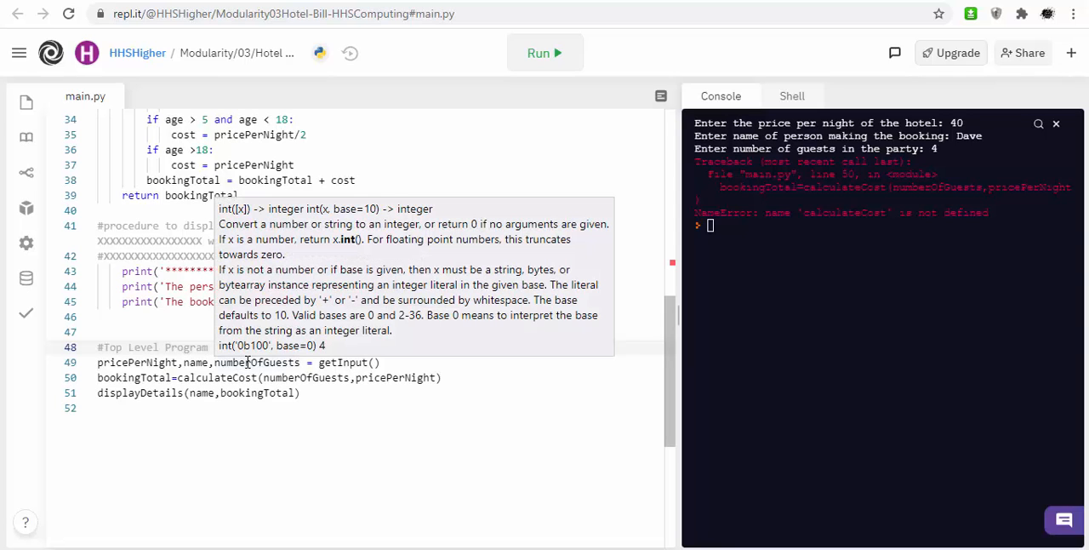
mouse_move(248, 272)
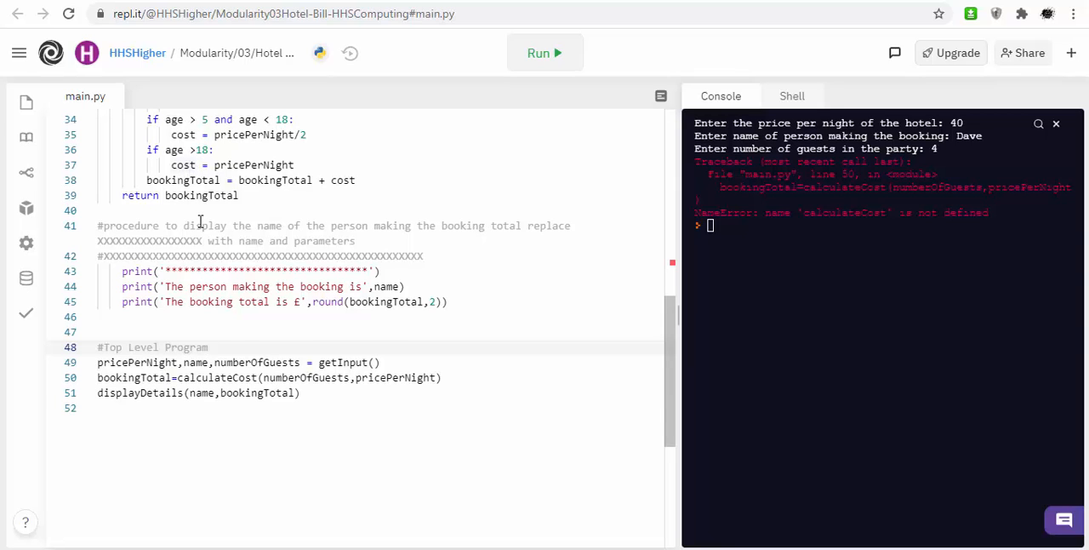
scroll("up", 3)
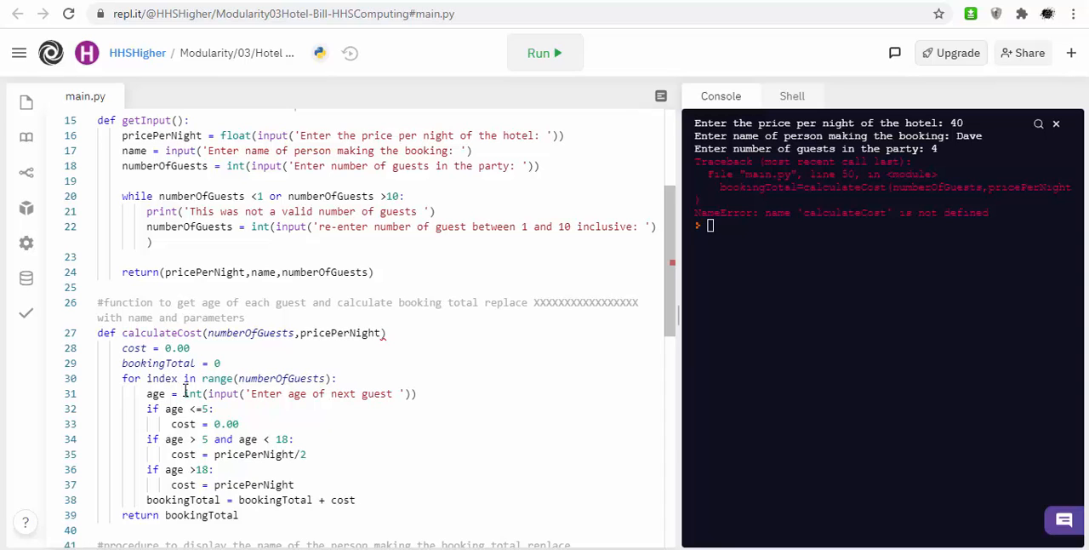
scroll("down", 3)
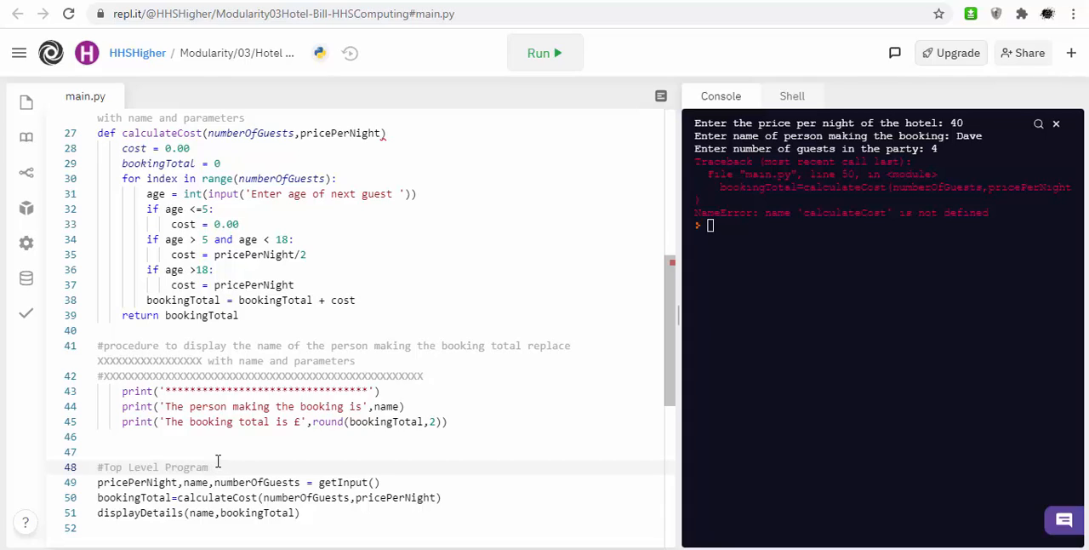
mouse_move(257, 432)
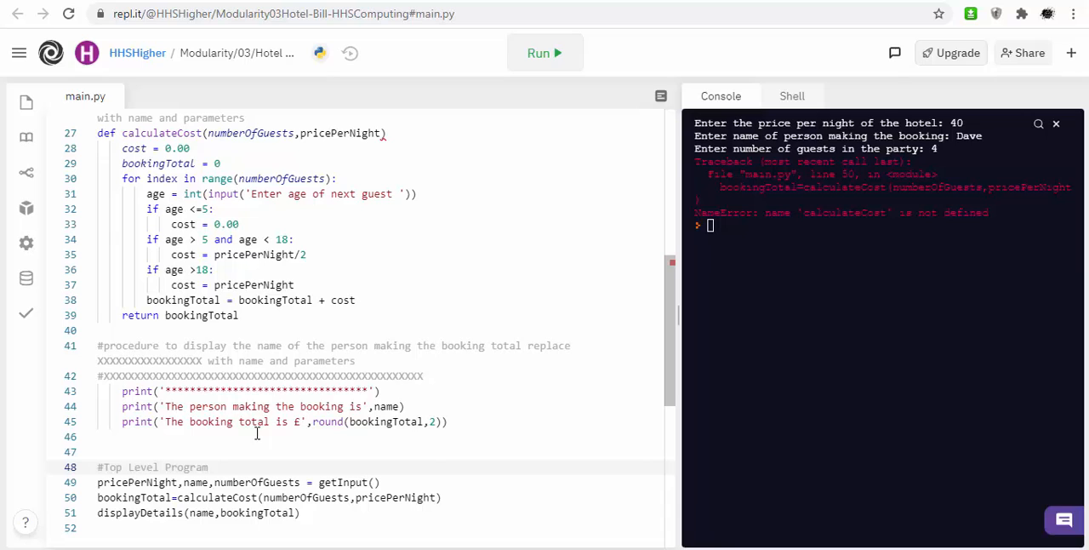
scroll("up", 3)
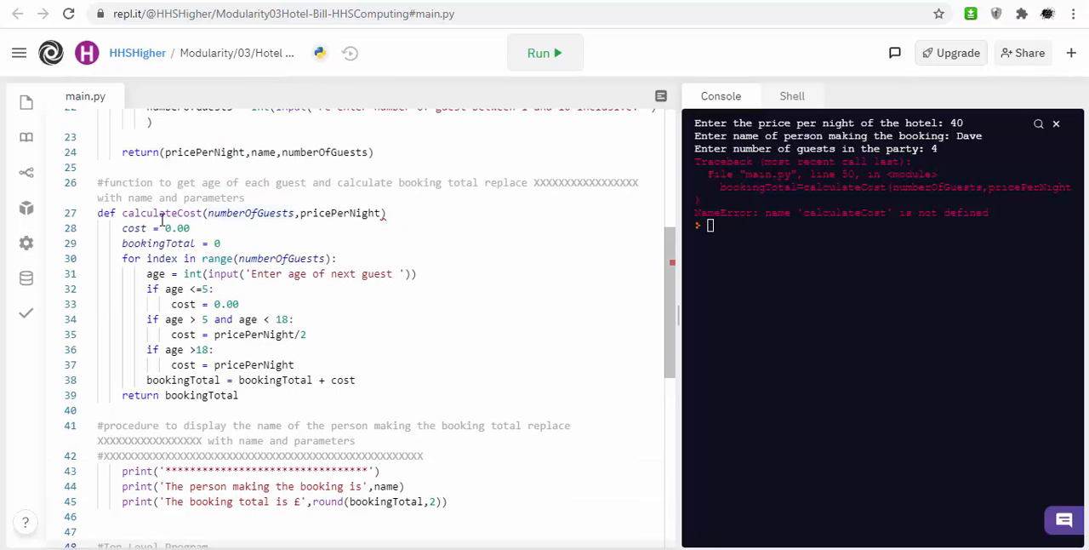
scroll("down", 3)
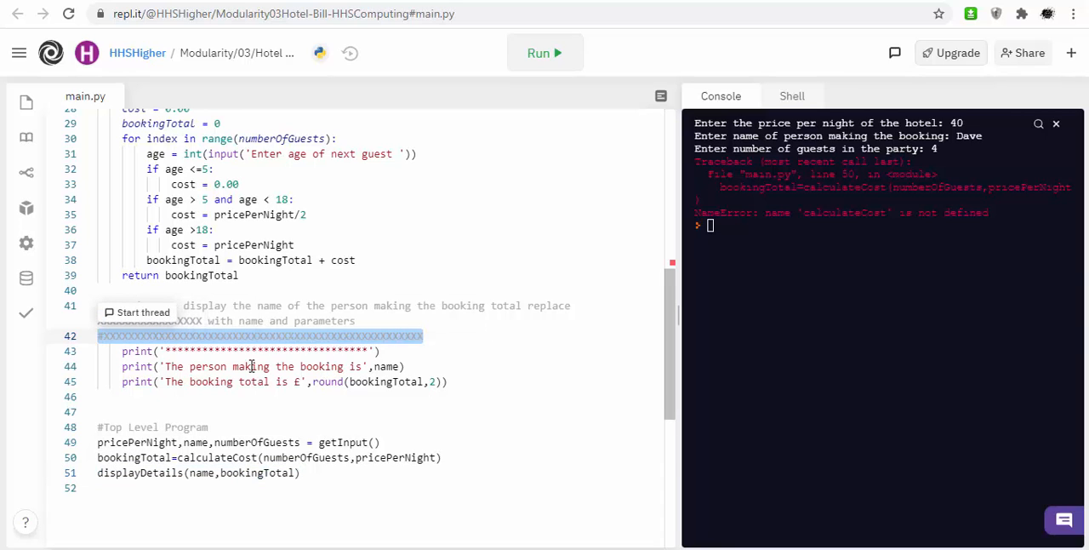
type("def")
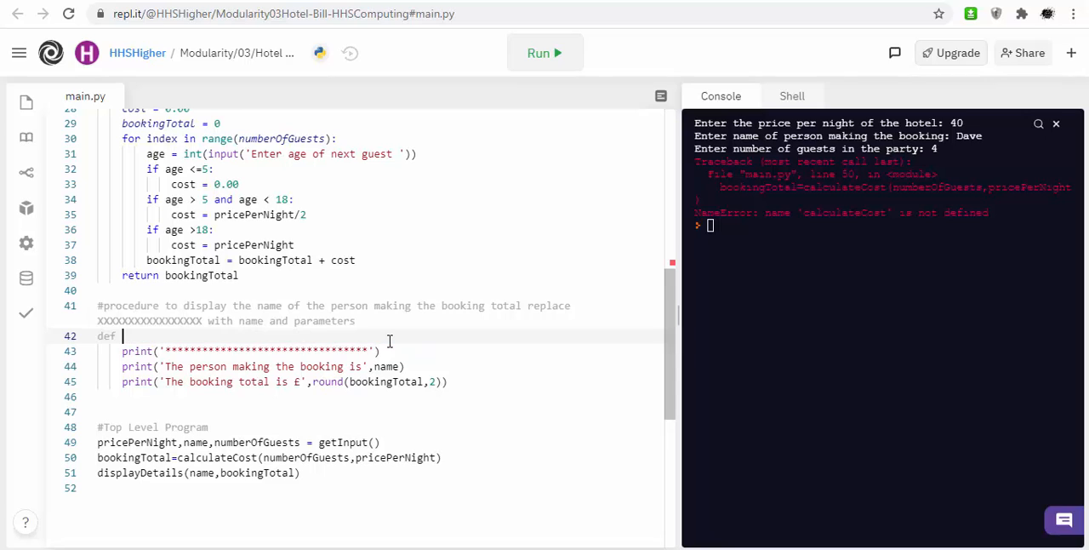
type("displayDetails(name,bookingTotal)")
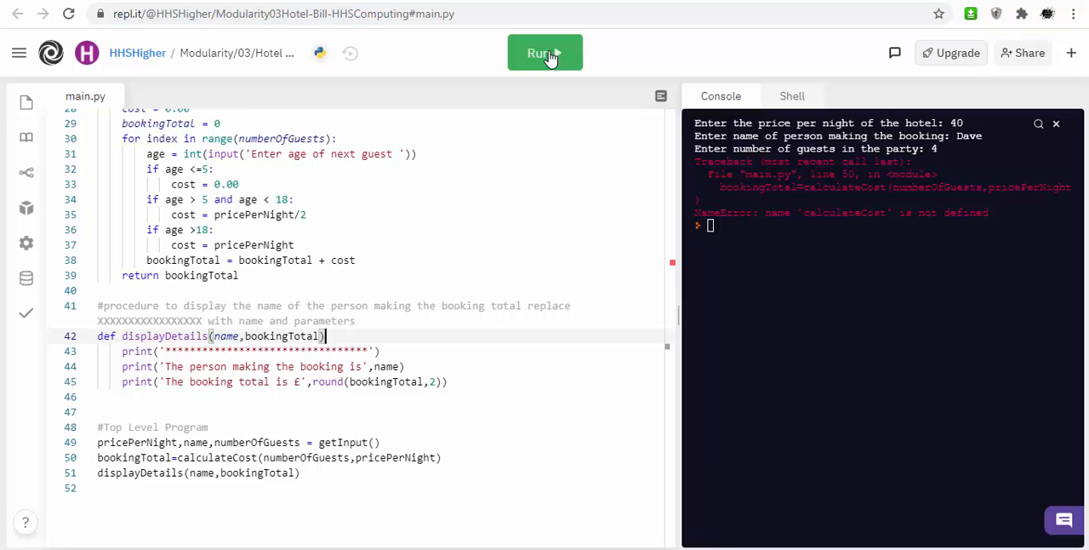
- Run, see the SyntaxError on line 27, and add colons to the calculateCost and displayDetails headers
left_click(545, 53)
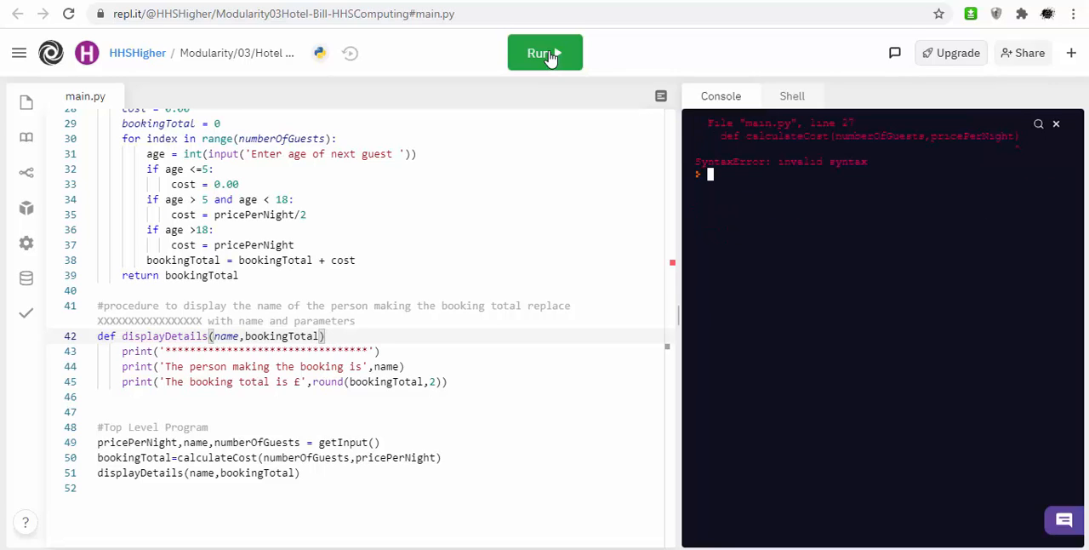
left_click(544, 52)
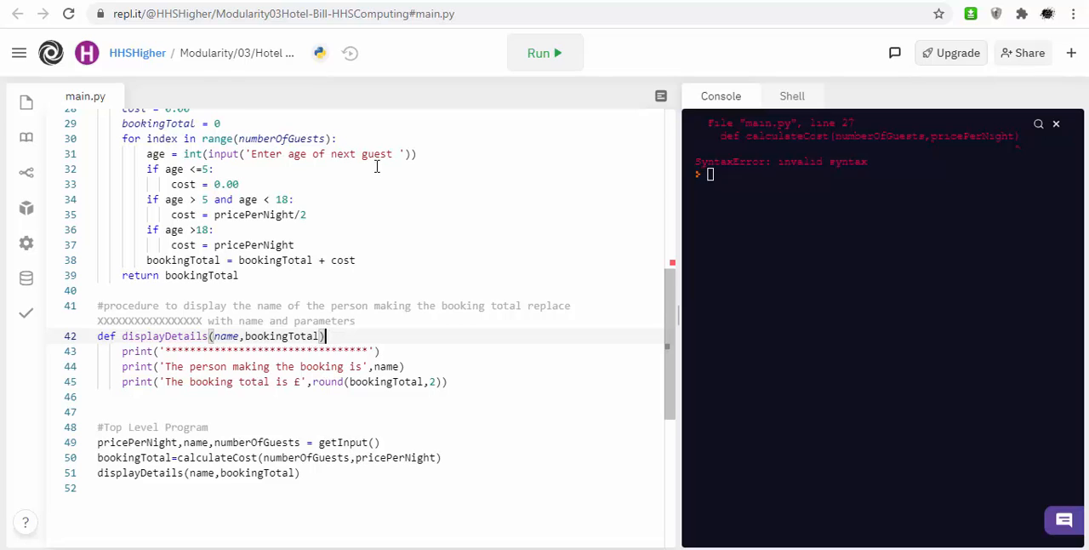
scroll("up", 3)
type(":")
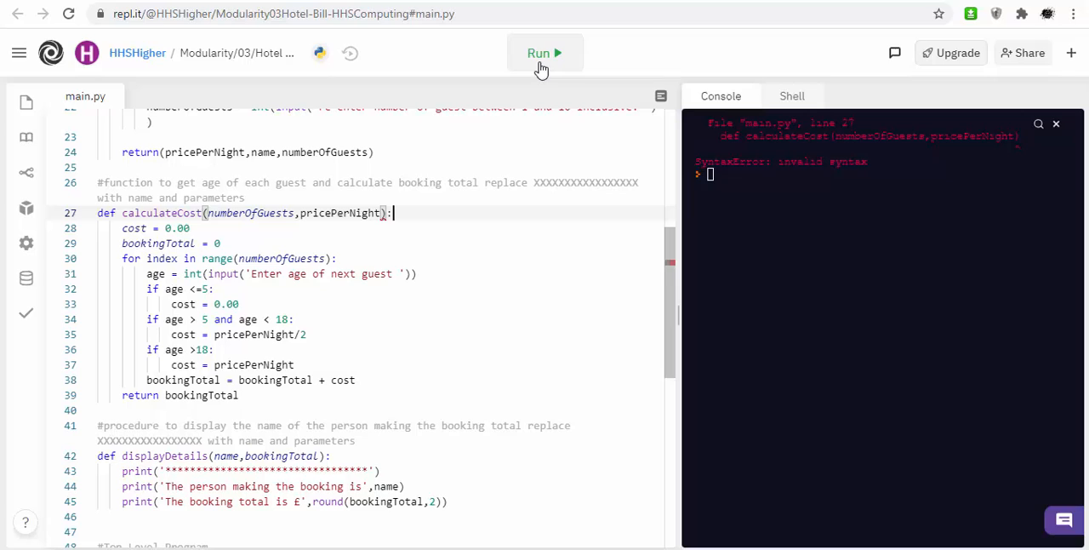
- Run and enter price 50, Dave, 3 guests and the ages, reaching a booking total of £100.0
left_click(541, 53)
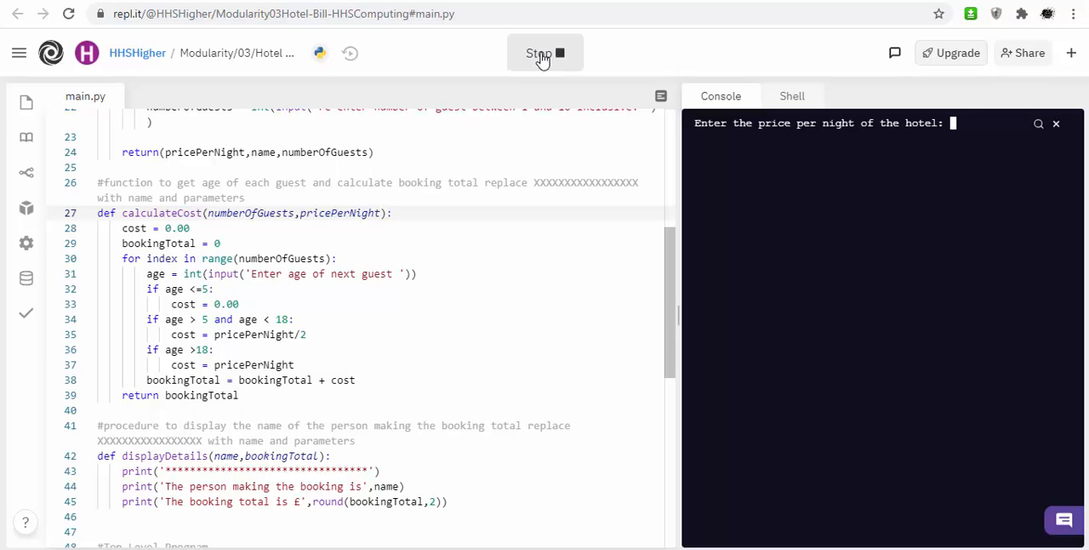
type("50")
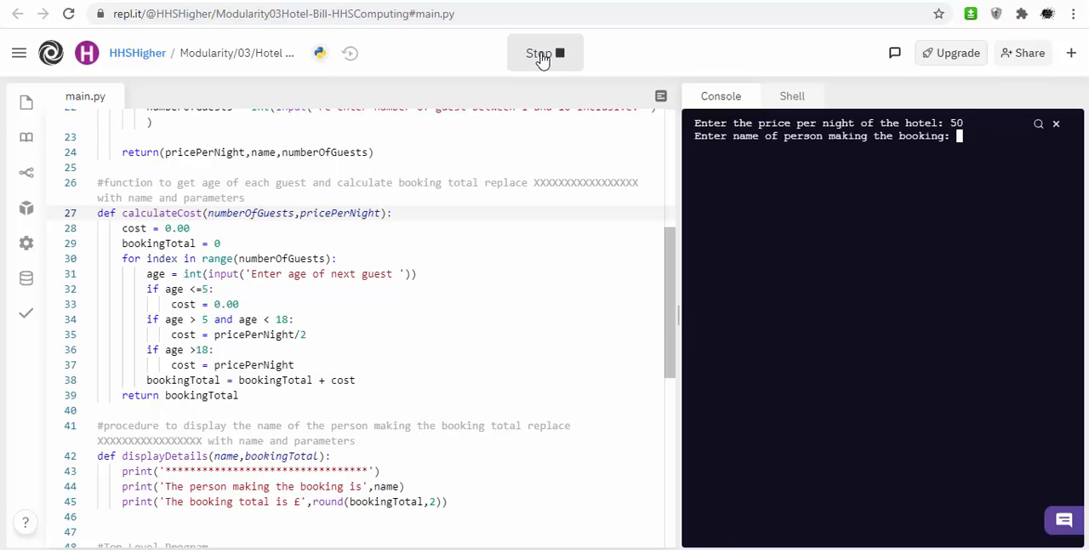
type("Dave")
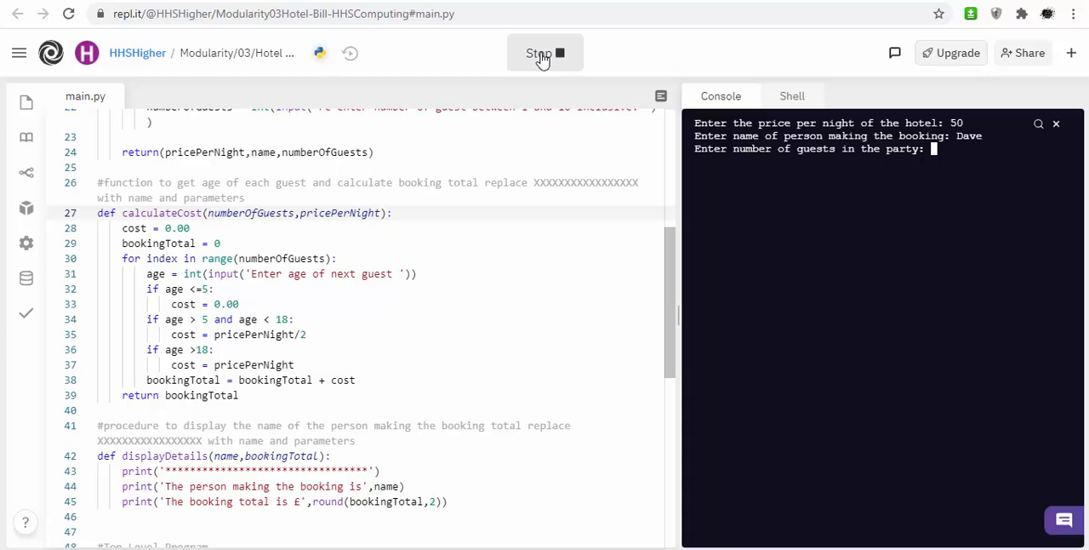
type("3")
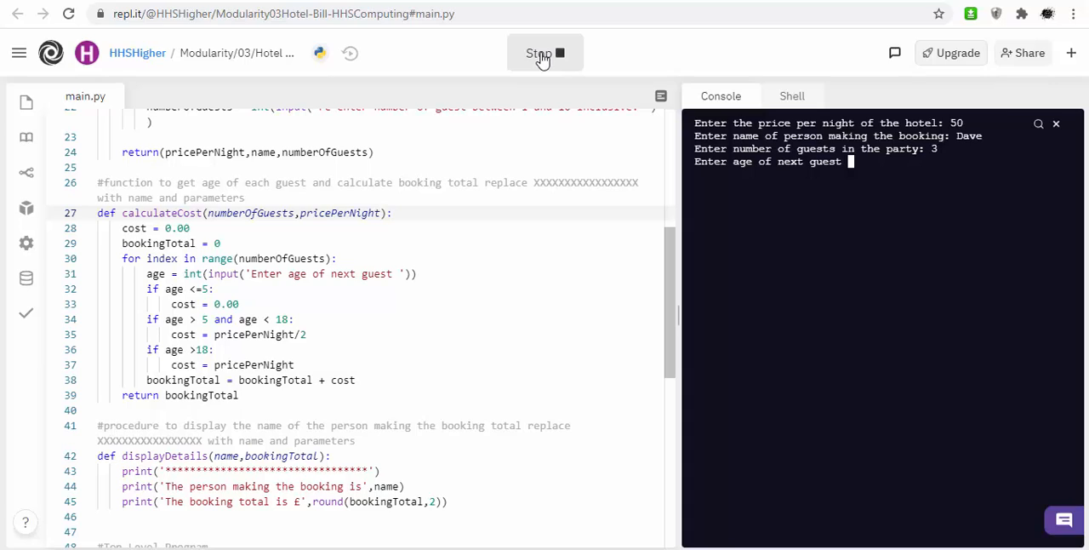
type("30")
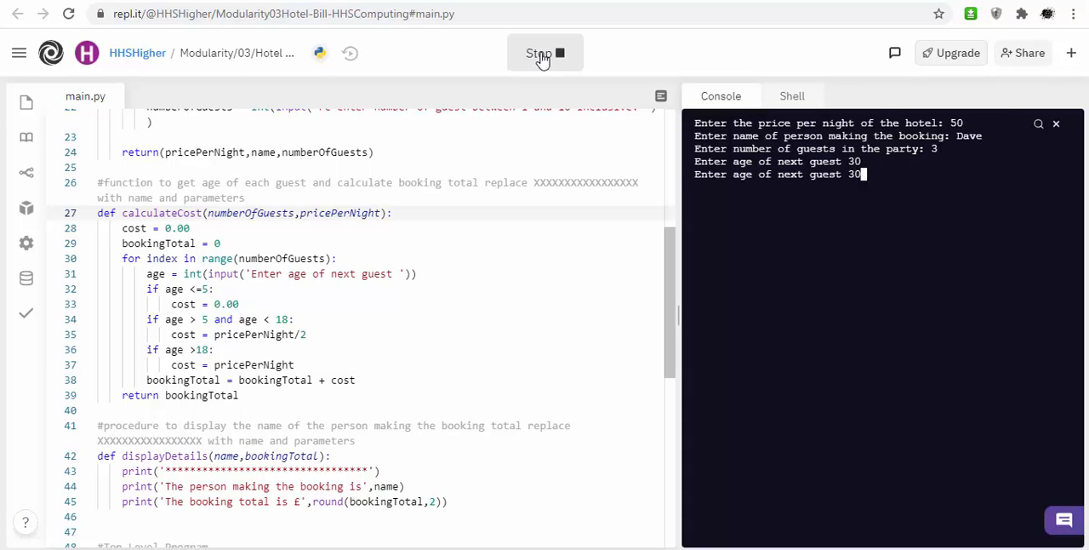
key("Return")
type("5")
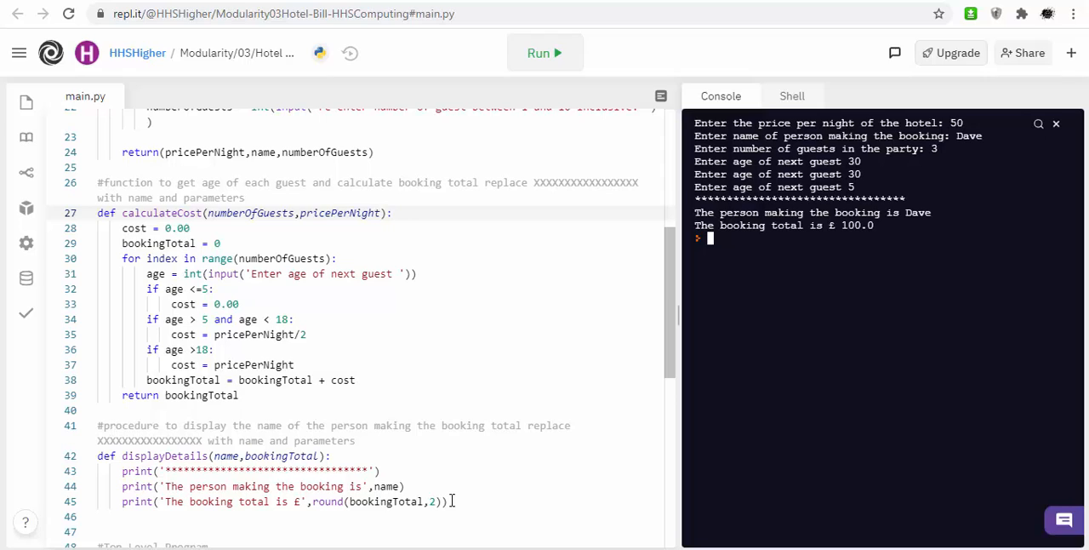
left_click_drag(454, 500, 150, 470)
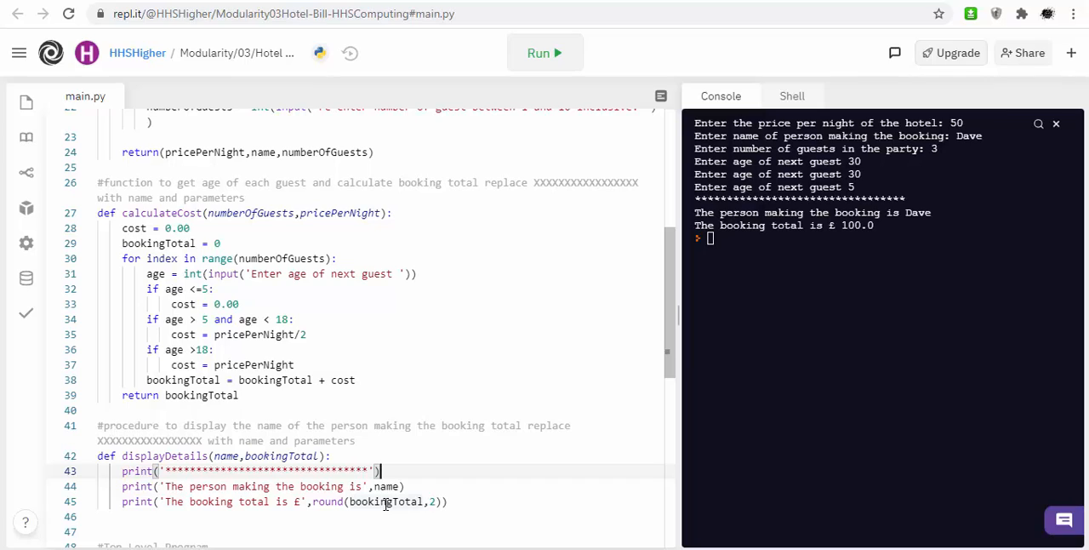
mouse_move(498, 253)
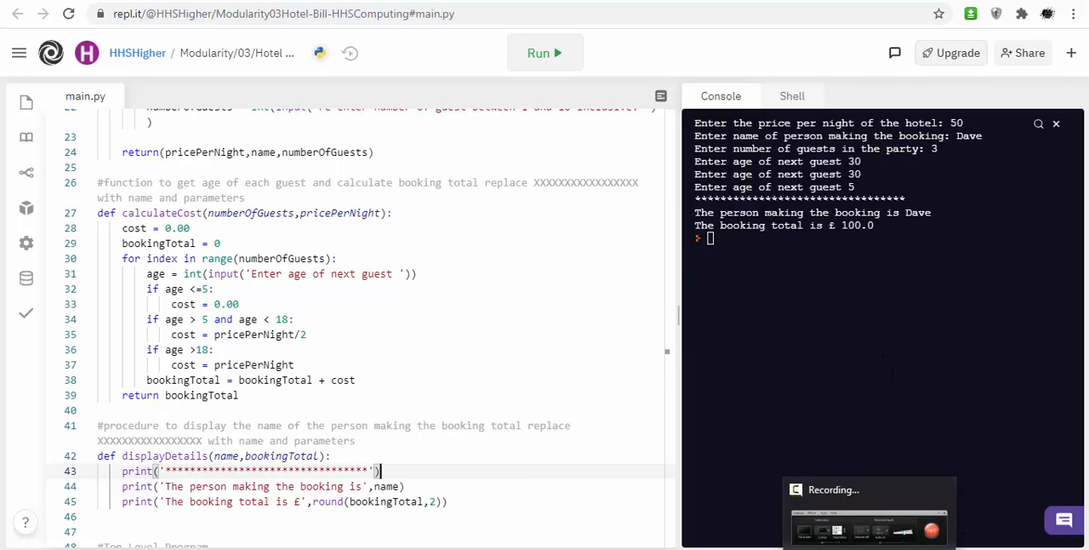
mouse_move(521, 357)
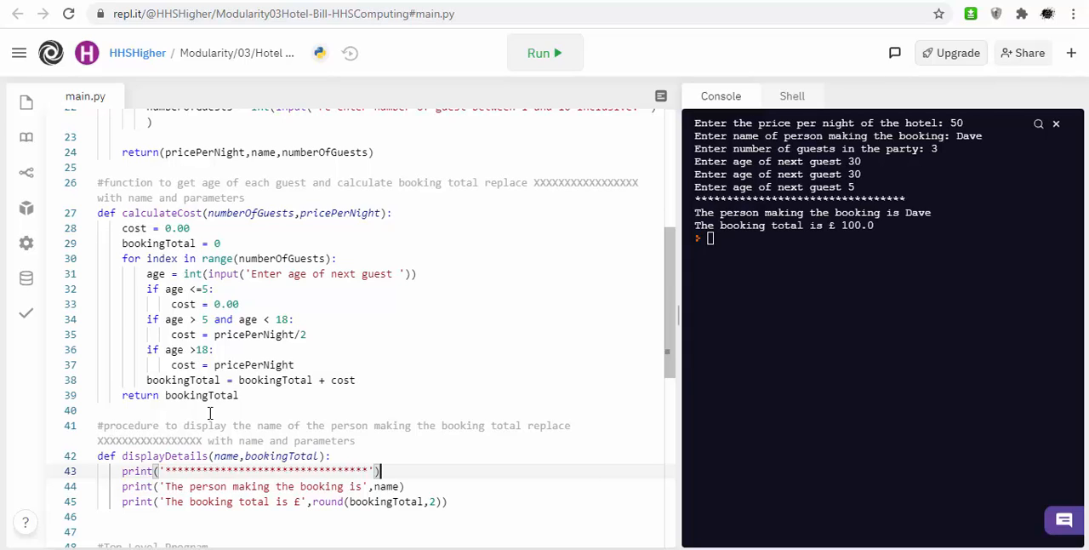
scroll("down", 3)
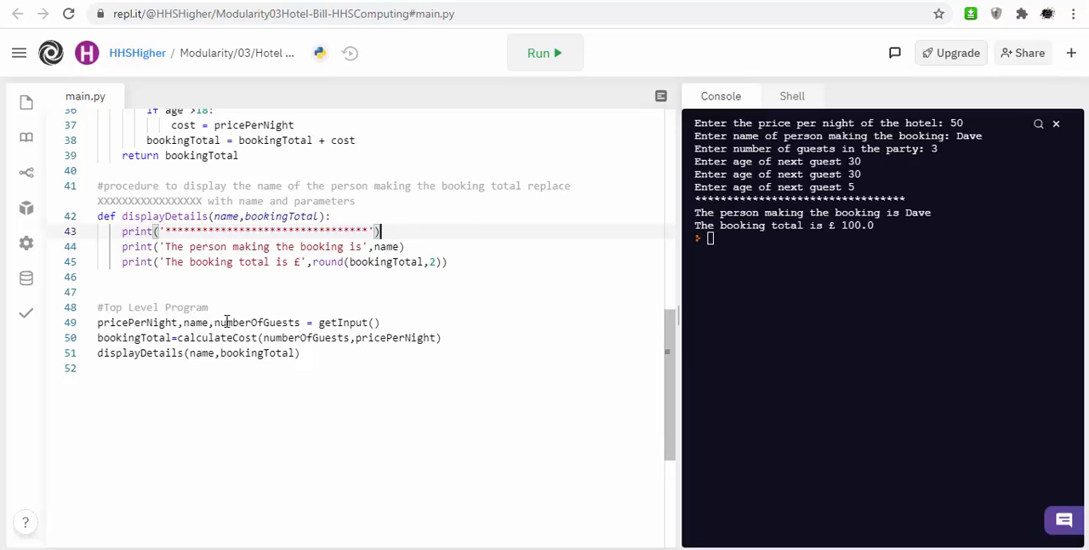
left_click(200, 337)
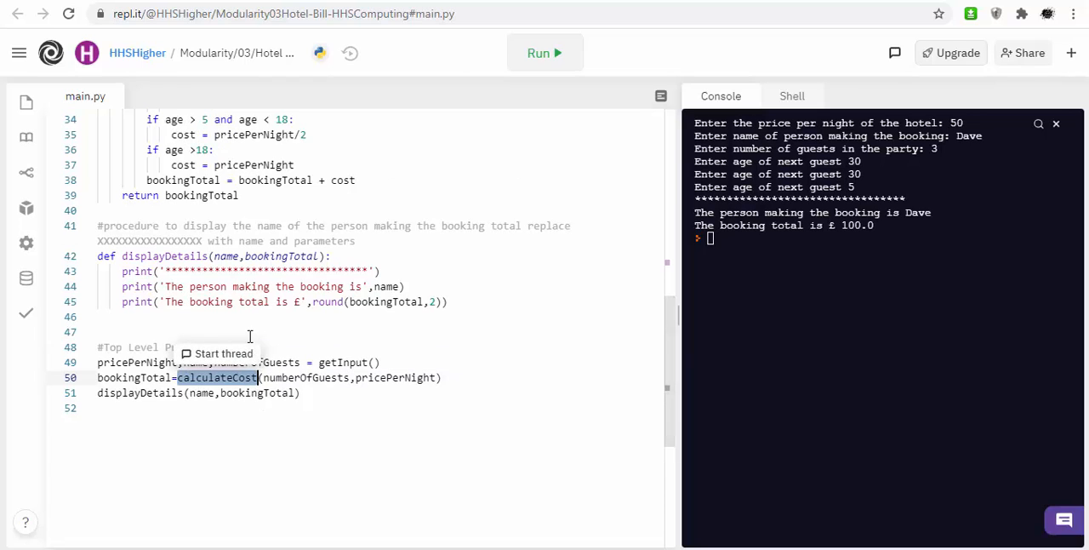
scroll("up", 3)
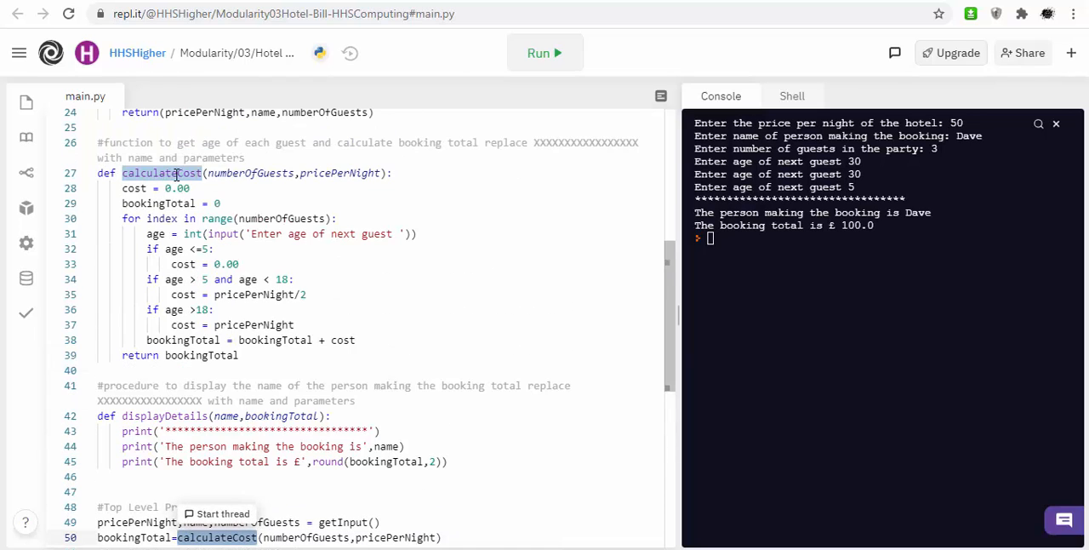